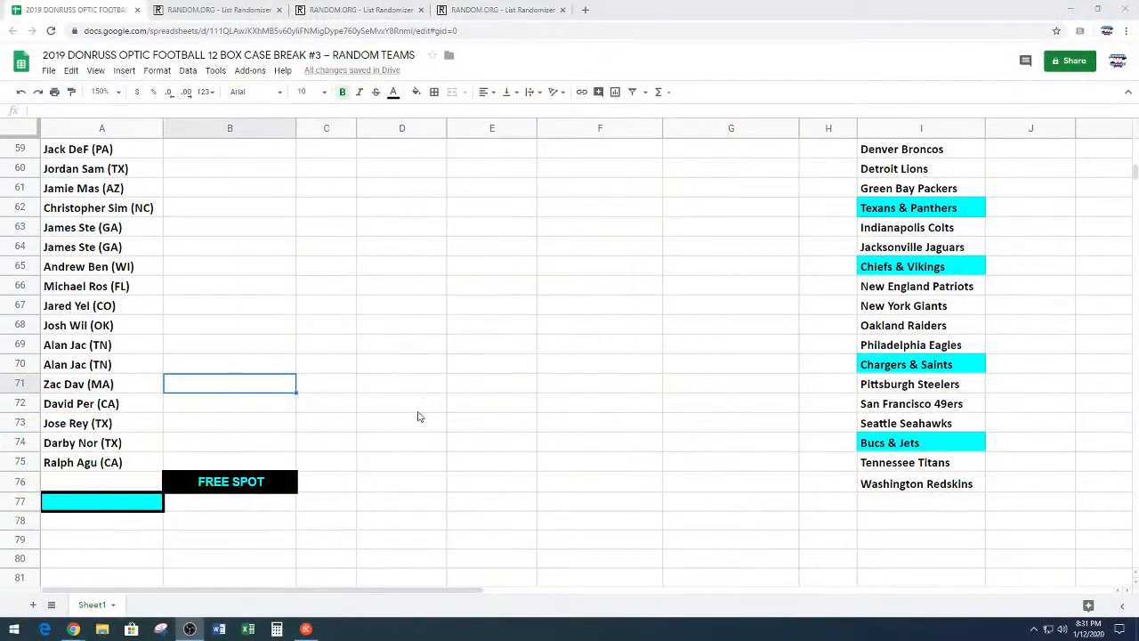
# - Paste the 25 participant names from the spots list into the List Randomizer box
pyautogui.scroll(3)
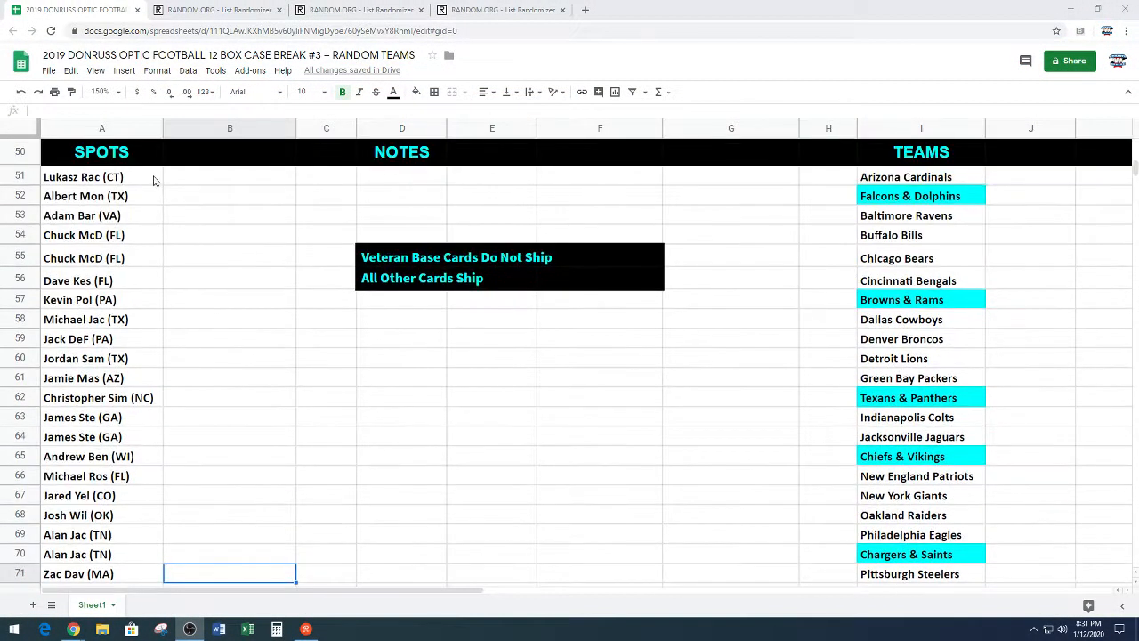
pyautogui.click(102, 176)
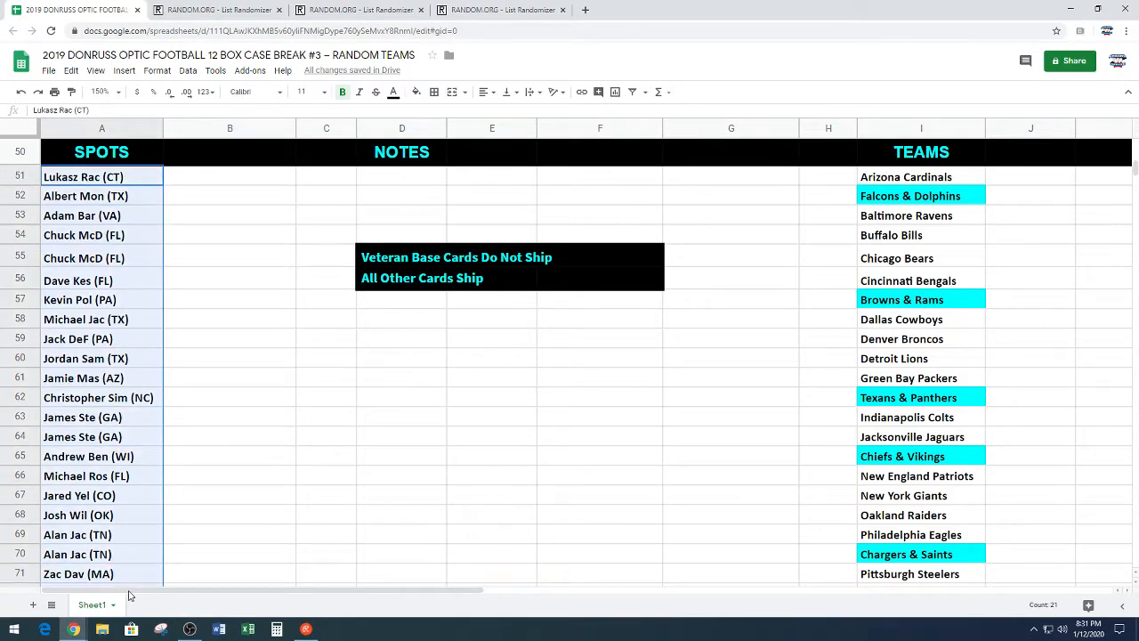
pyautogui.scroll(-3)
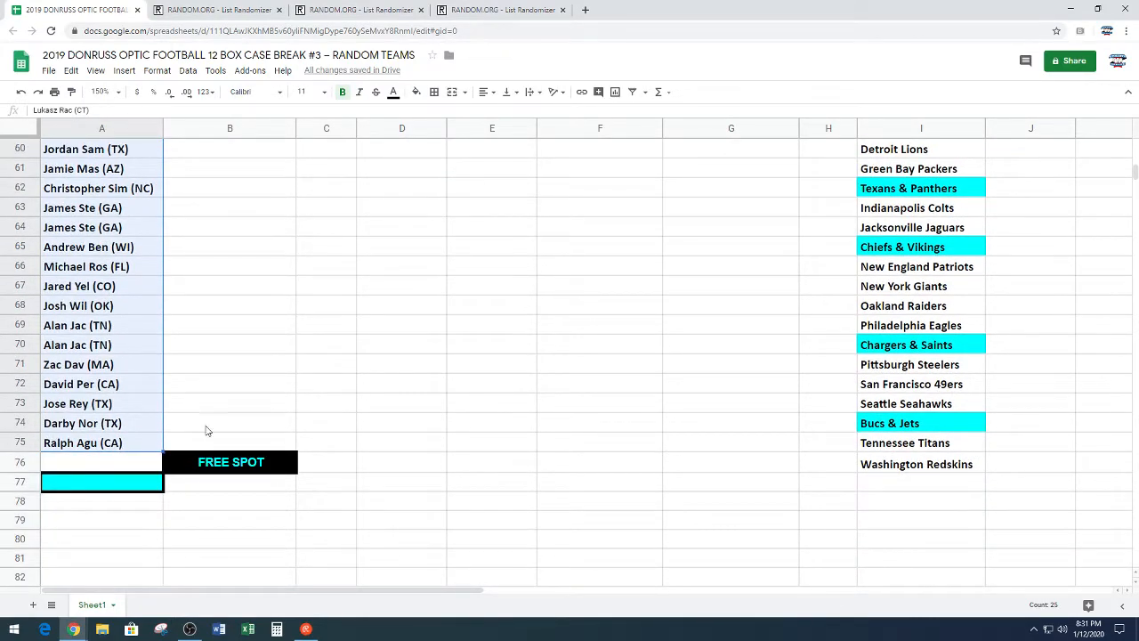
pyautogui.click(217, 10)
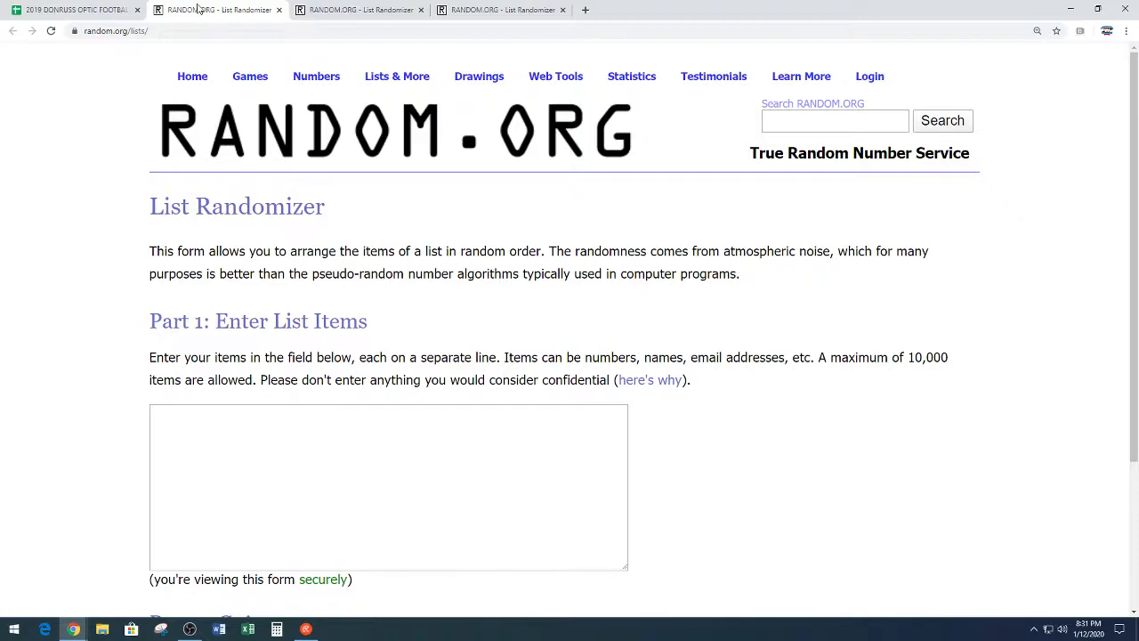
pyautogui.rightClick(388, 281)
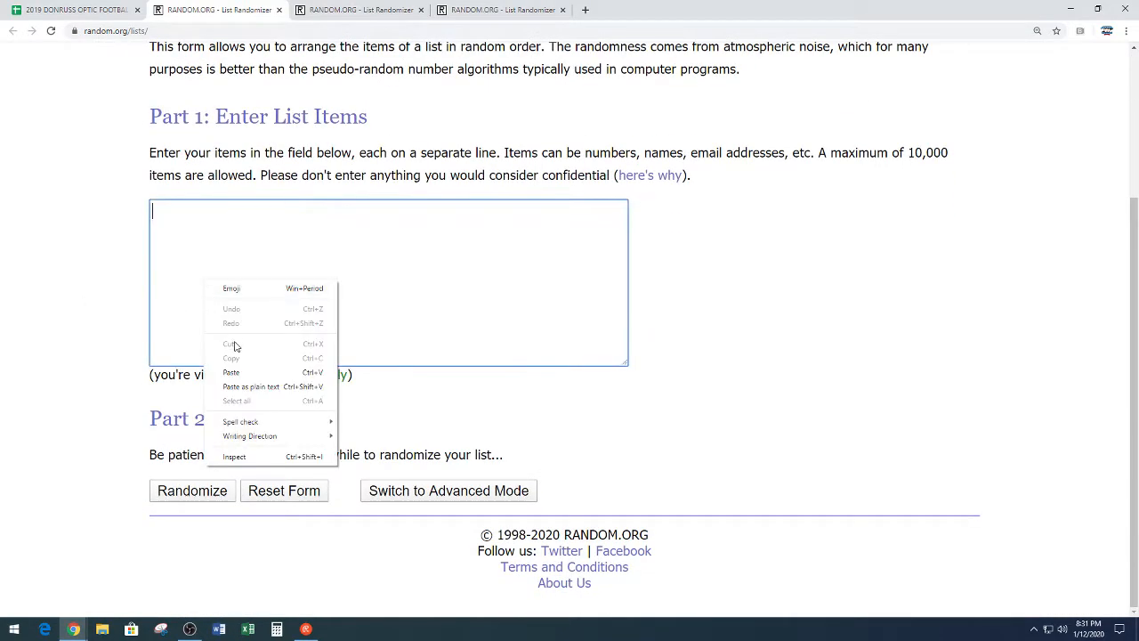
pyautogui.click(232, 372)
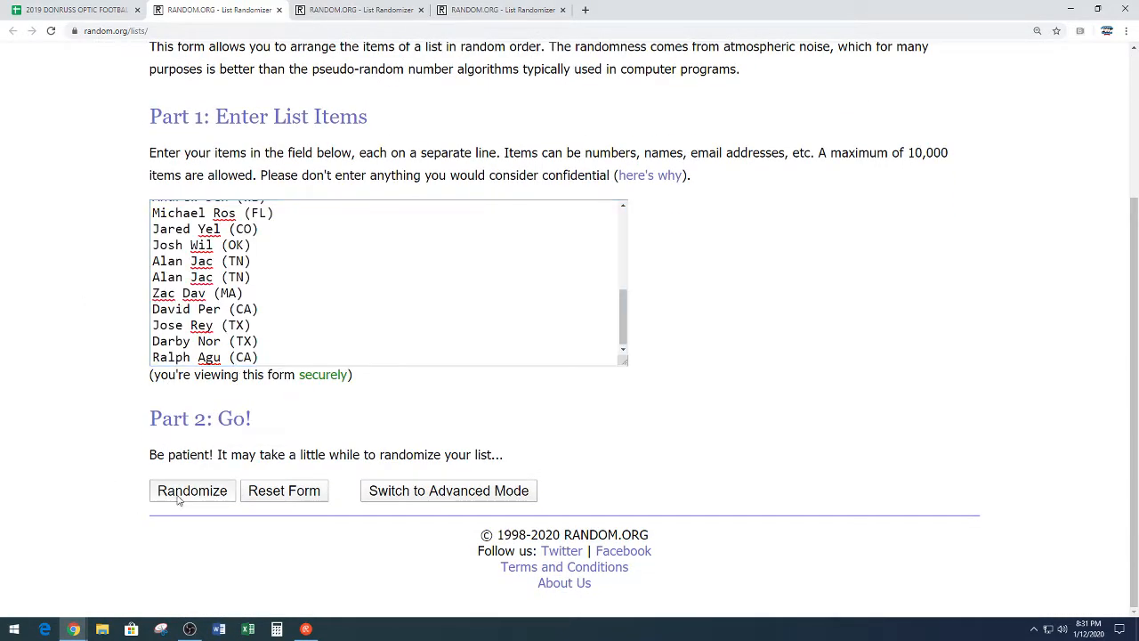
# - Randomize the 25-name list and reshuffle it four more times
pyautogui.click(192, 492)
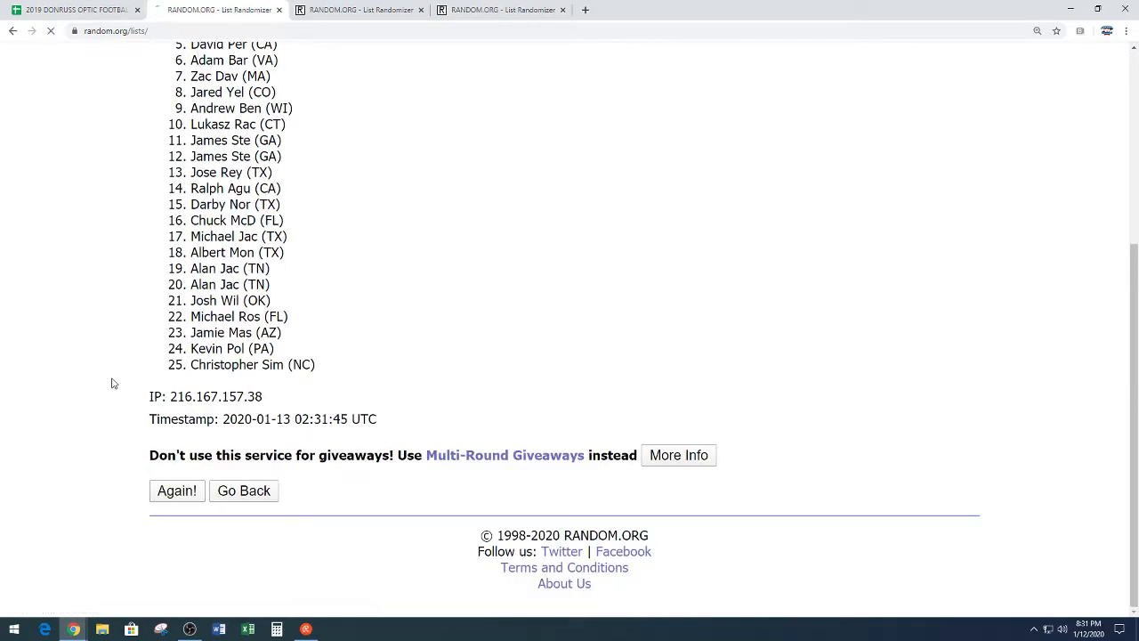
pyautogui.click(177, 491)
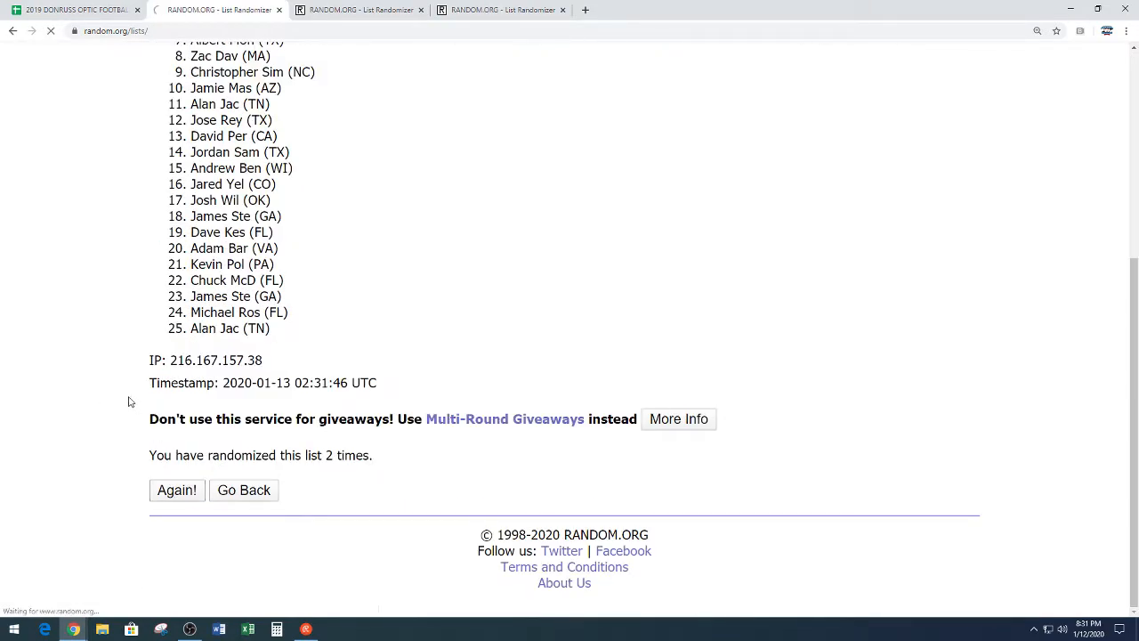
pyautogui.click(176, 490)
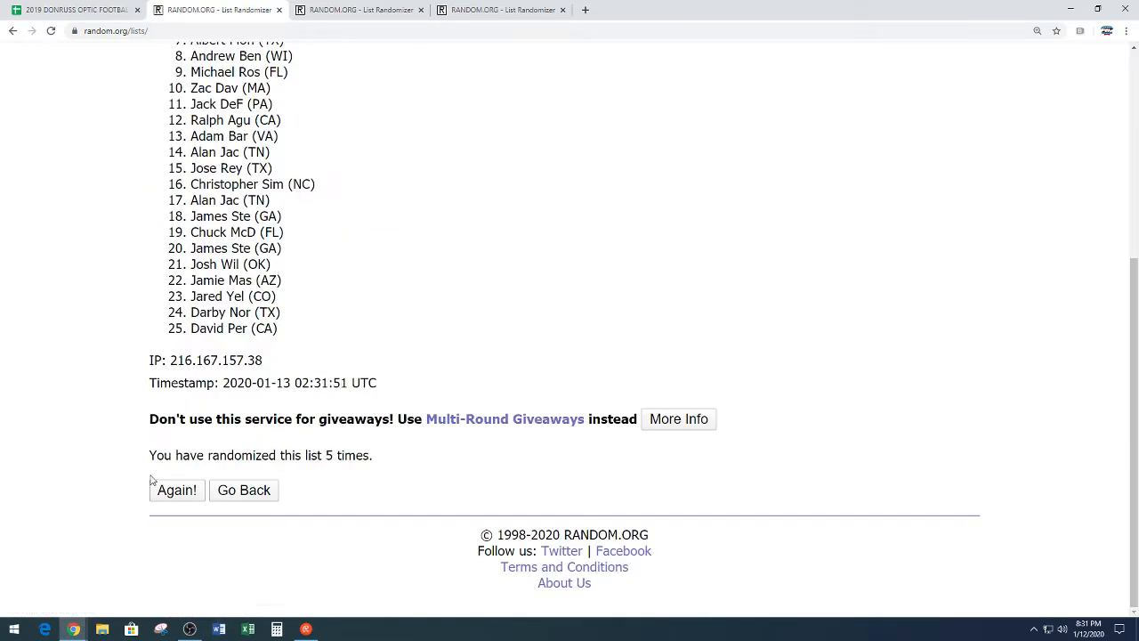
pyautogui.click(176, 490)
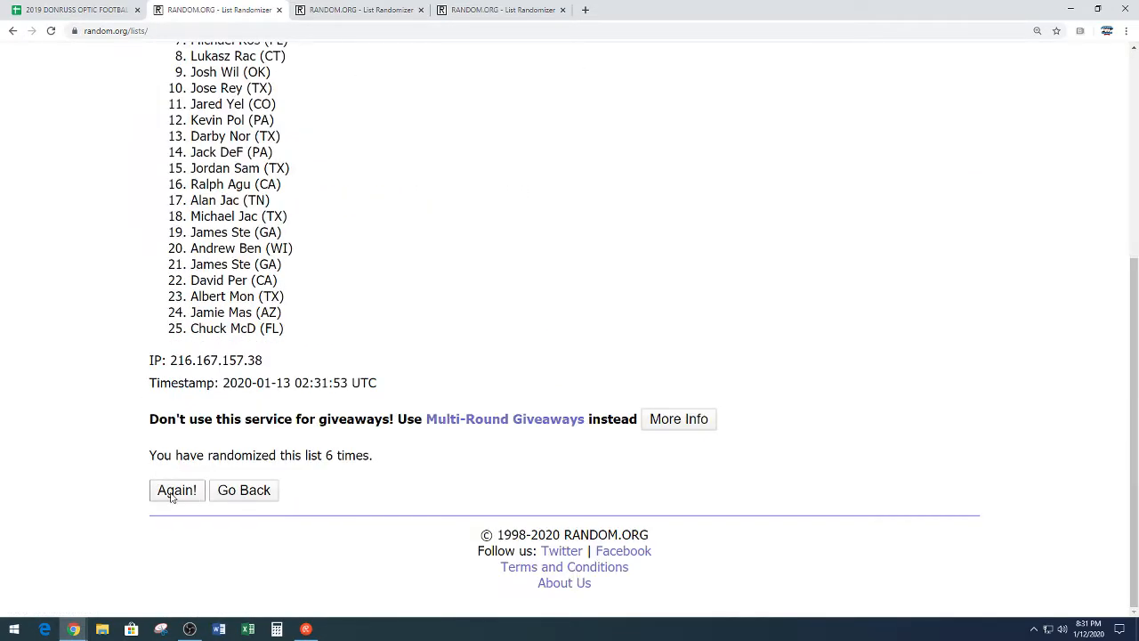
pyautogui.click(174, 492)
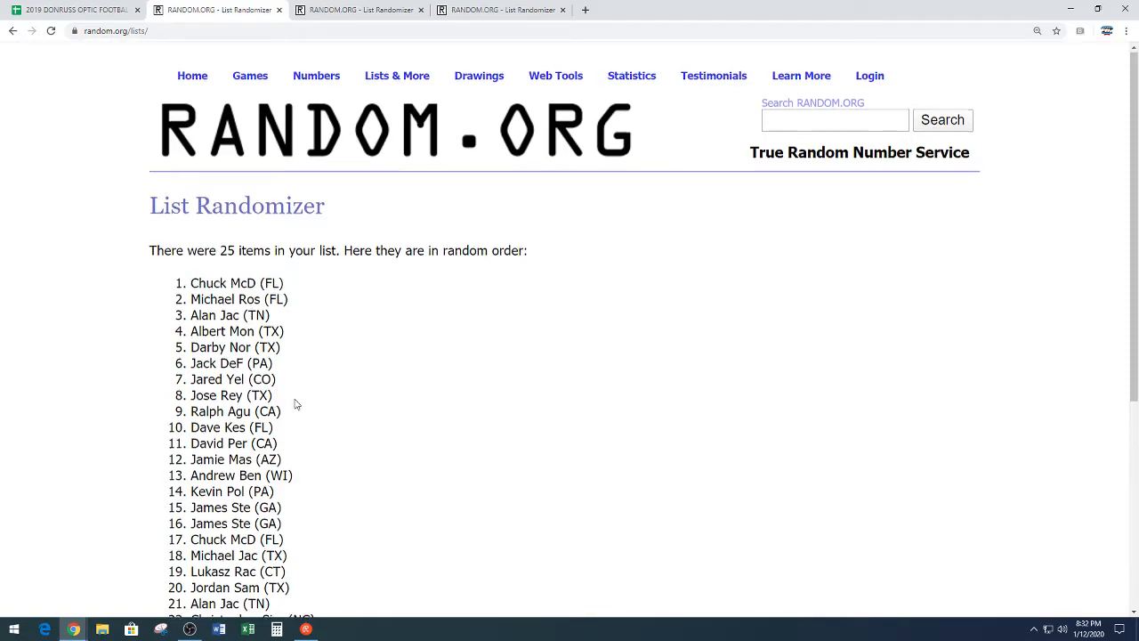
pyautogui.scroll(-3)
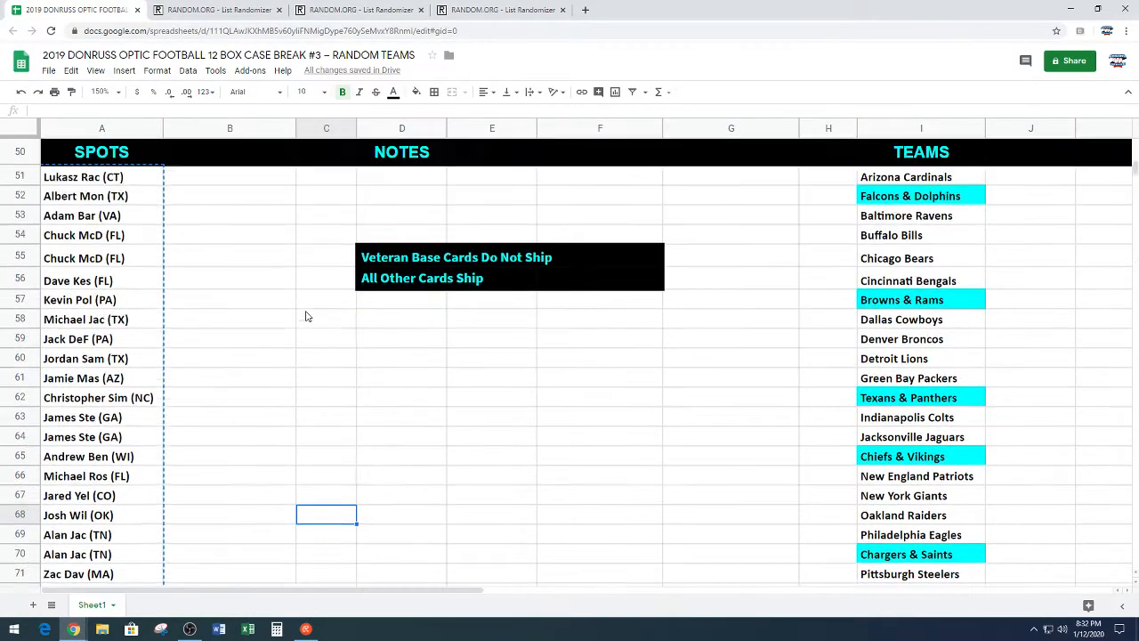
pyautogui.click(101, 235)
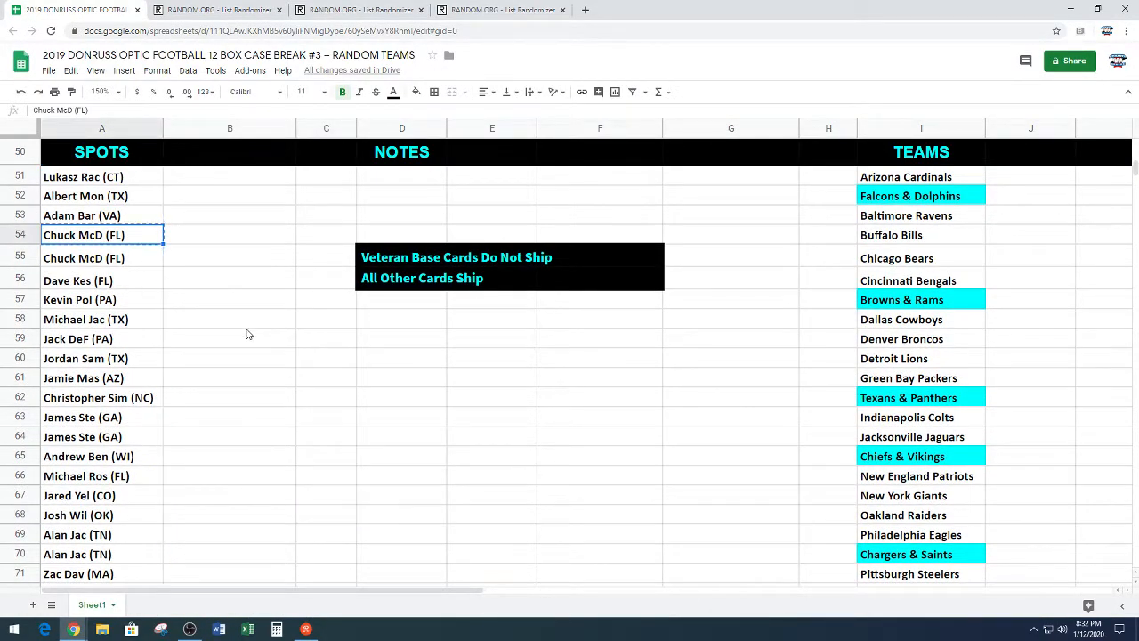
pyautogui.scroll(-3)
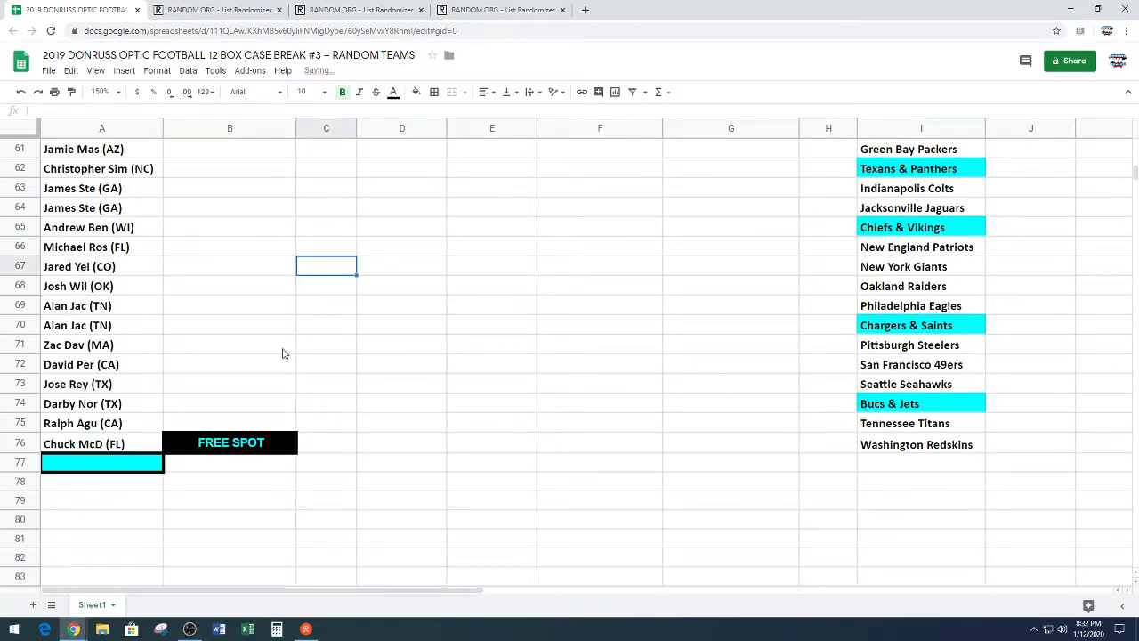
pyautogui.scroll(3)
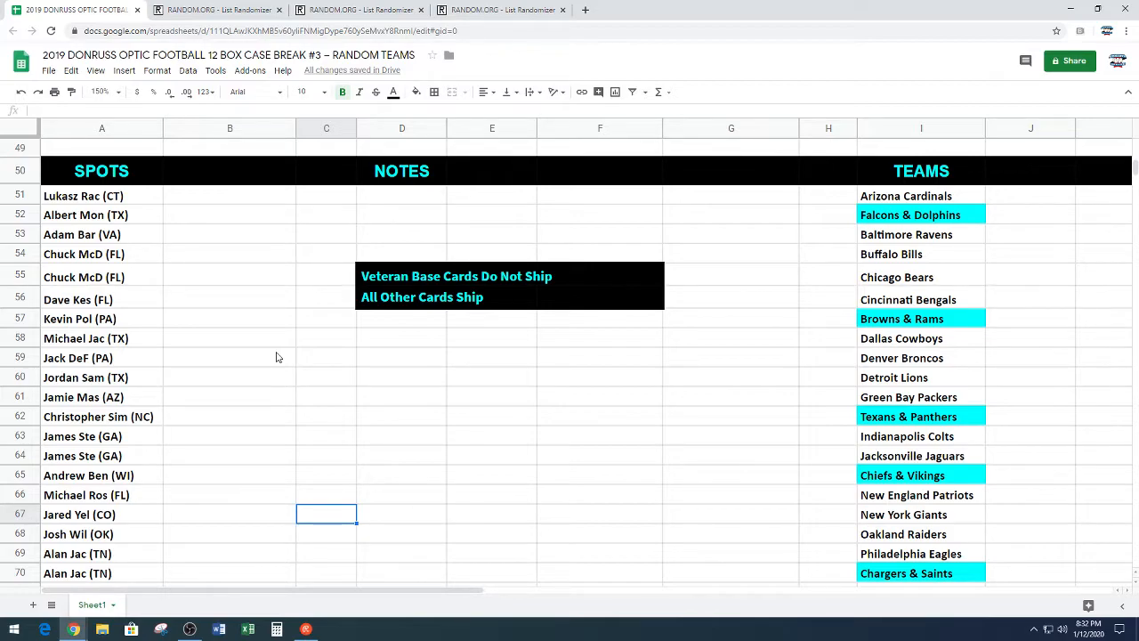
pyautogui.moveTo(135, 270)
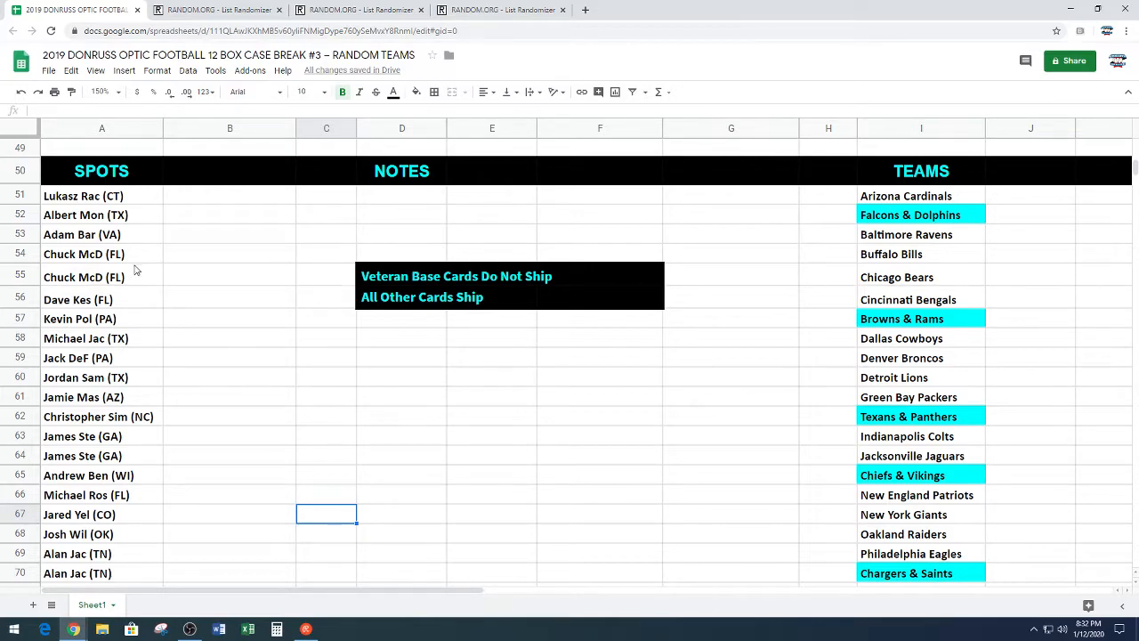
pyautogui.scroll(-3)
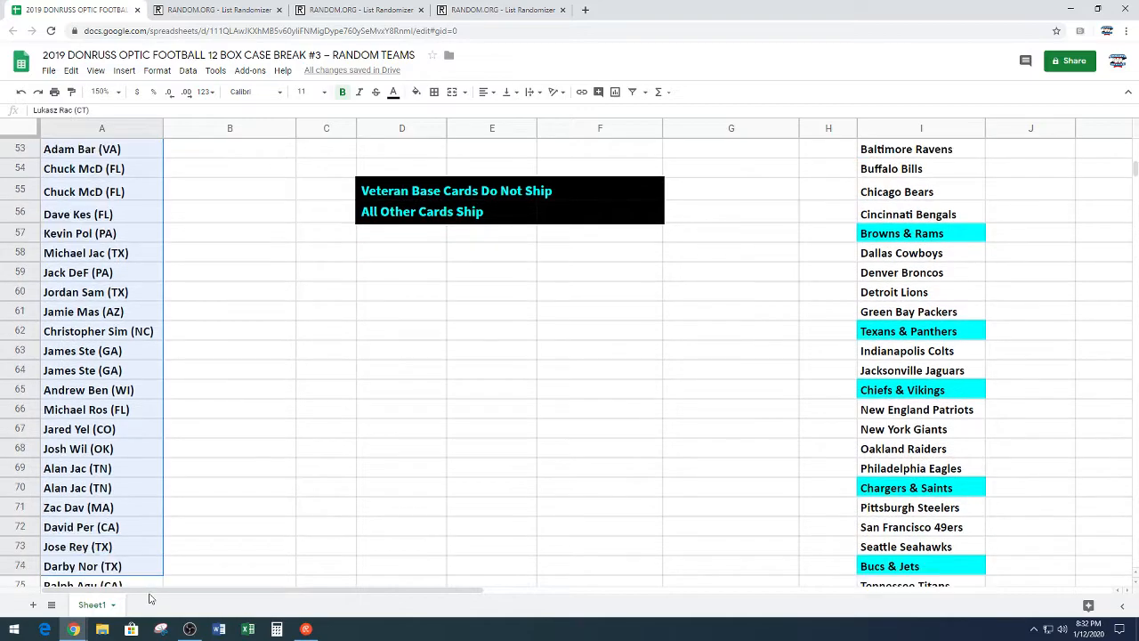
pyautogui.scroll(-3)
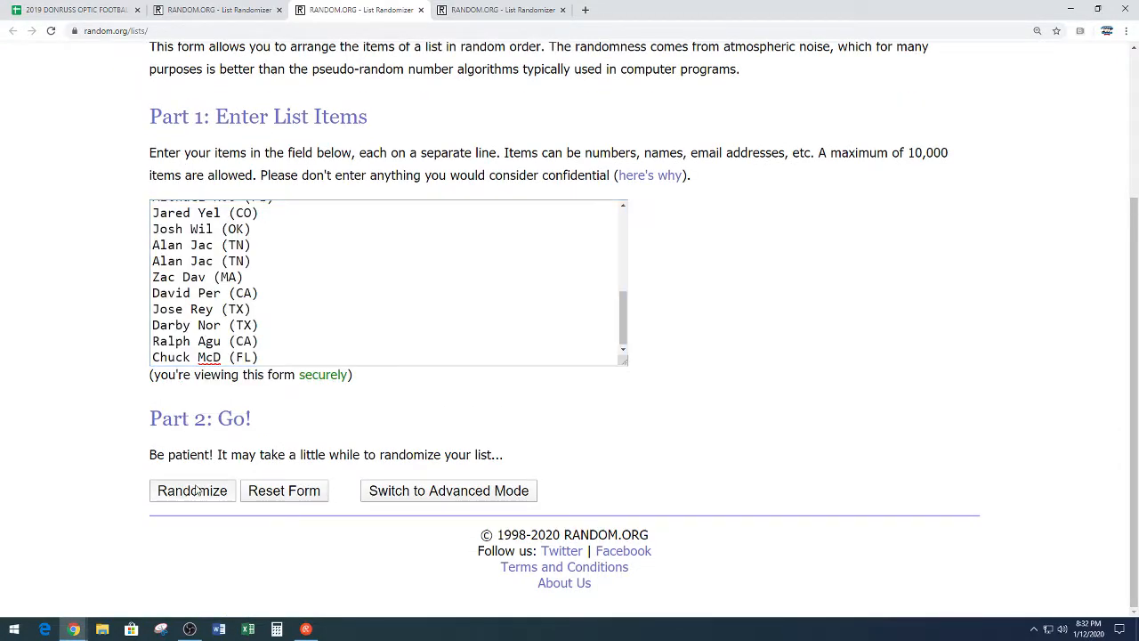
# - Shuffle the 26-name list until the page reports 7 randomizations
pyautogui.click(193, 491)
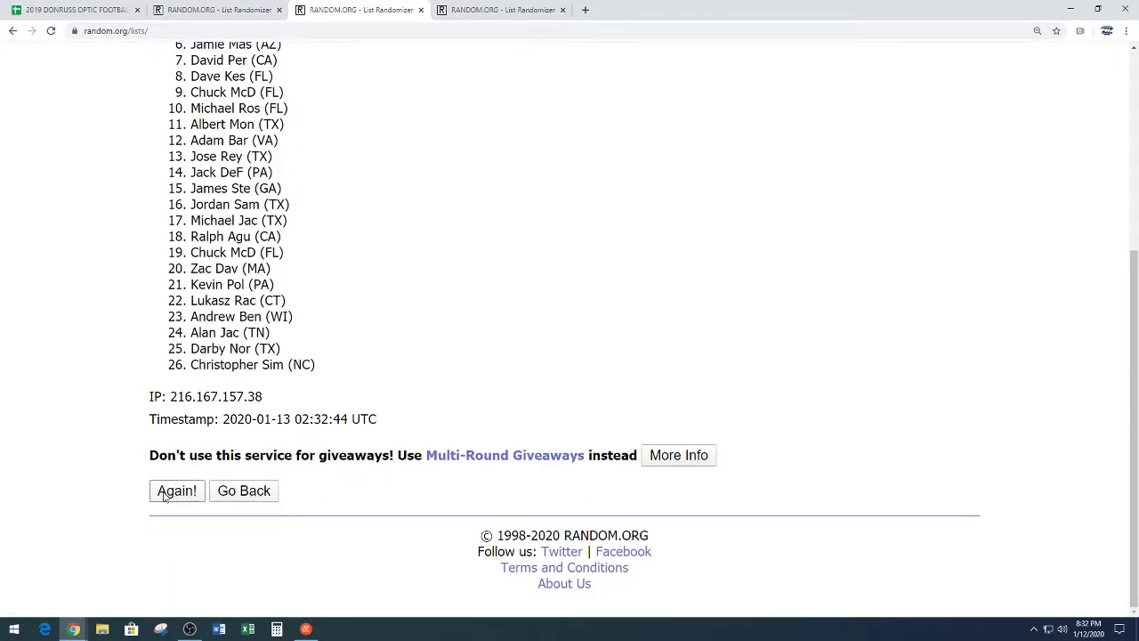
pyautogui.click(177, 492)
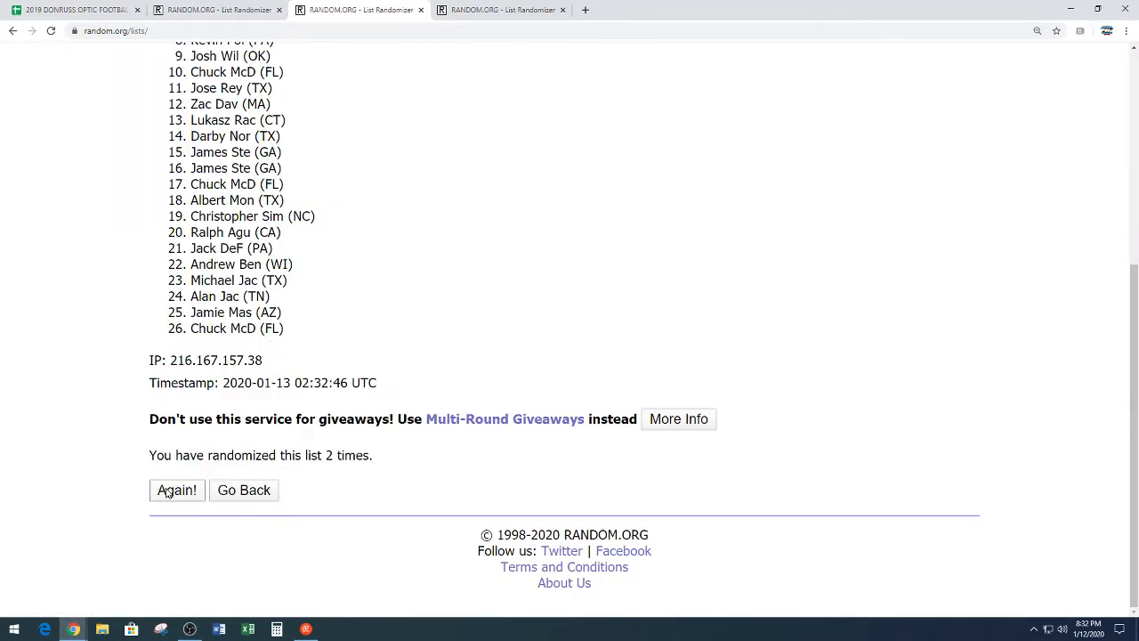
pyautogui.click(176, 490)
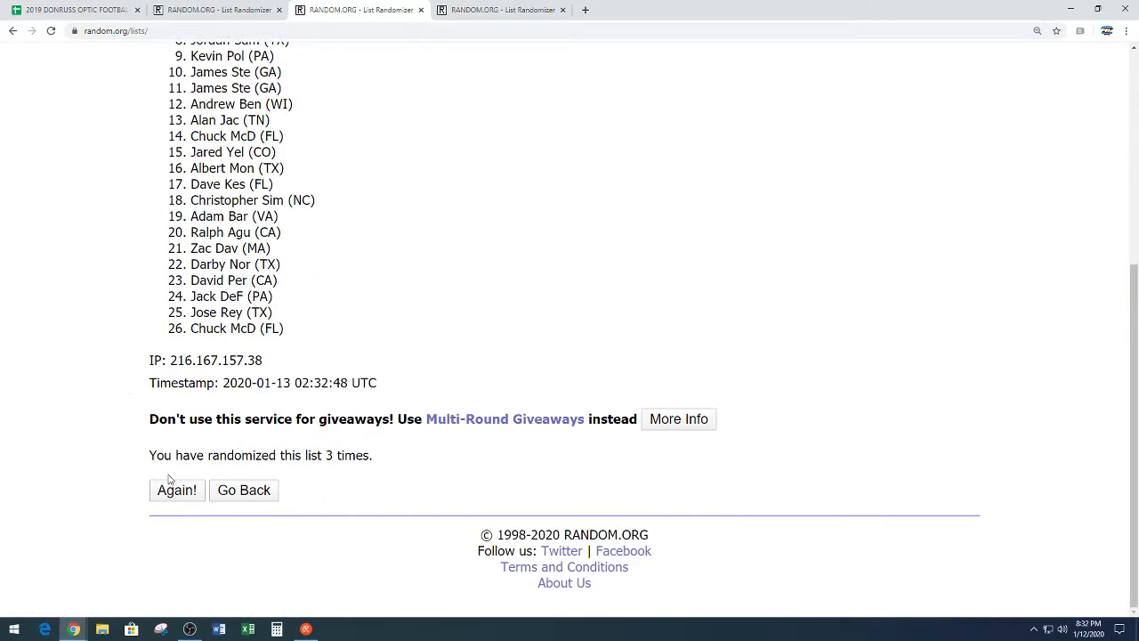
pyautogui.click(177, 490)
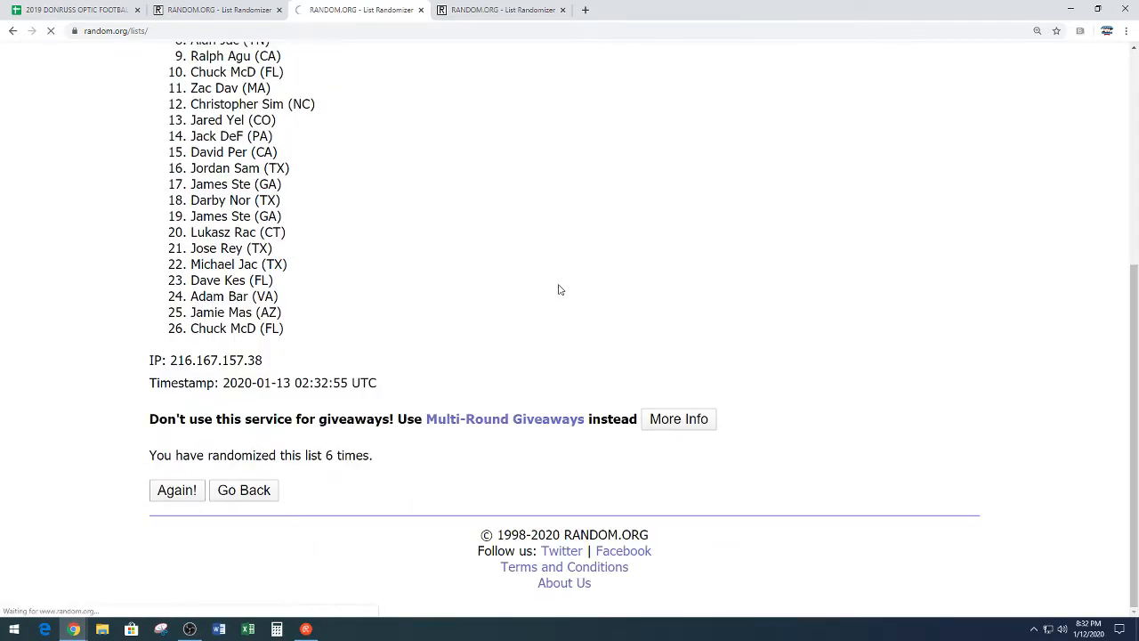
pyautogui.click(176, 490)
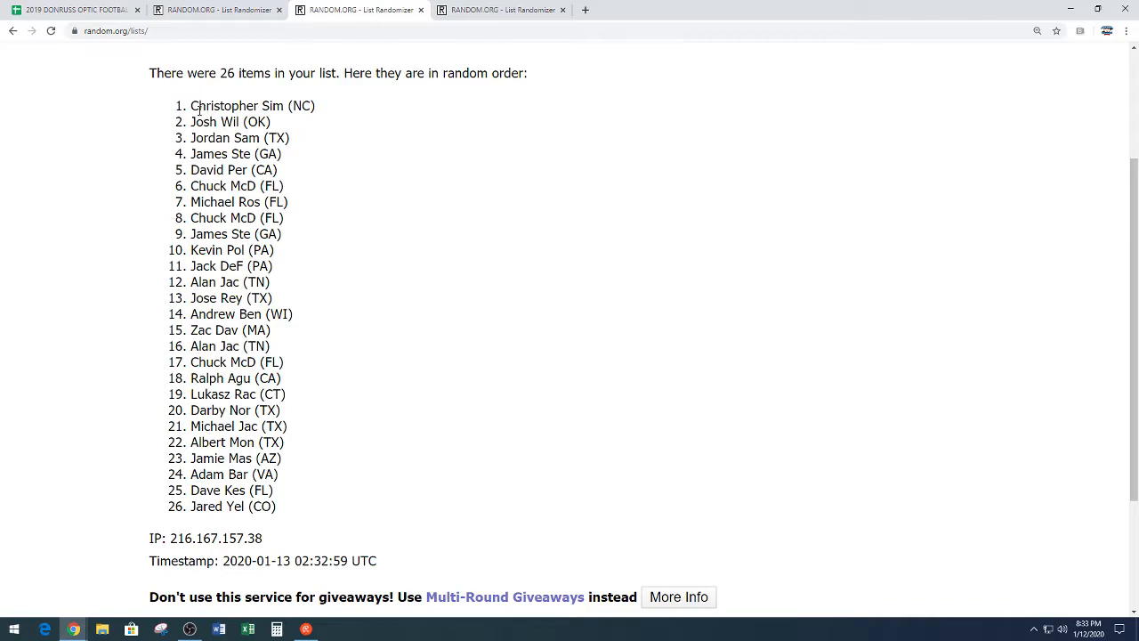
# - Select and copy the final 26-name random order
pyautogui.moveTo(192, 105); pyautogui.dragTo(304, 505)
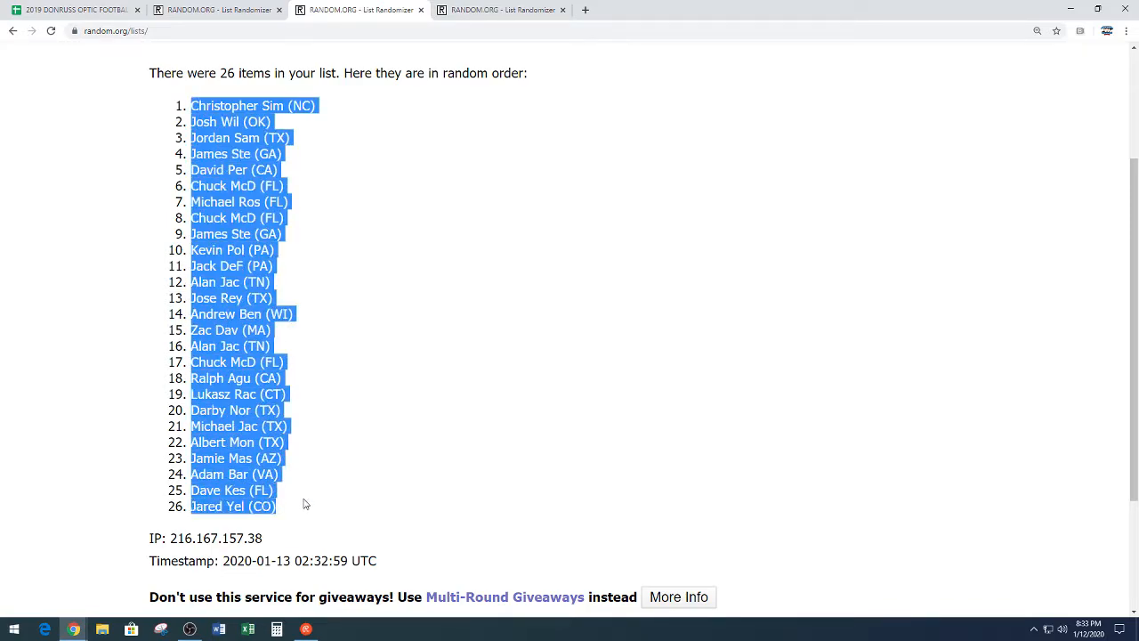
pyautogui.rightClick(235, 363)
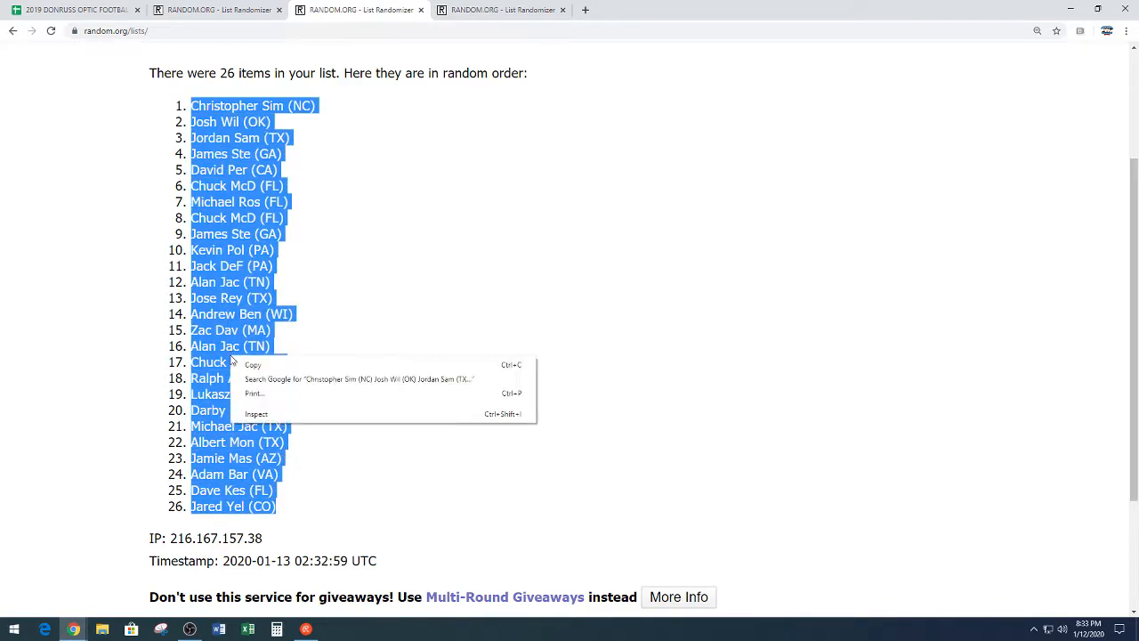
pyautogui.click(360, 333)
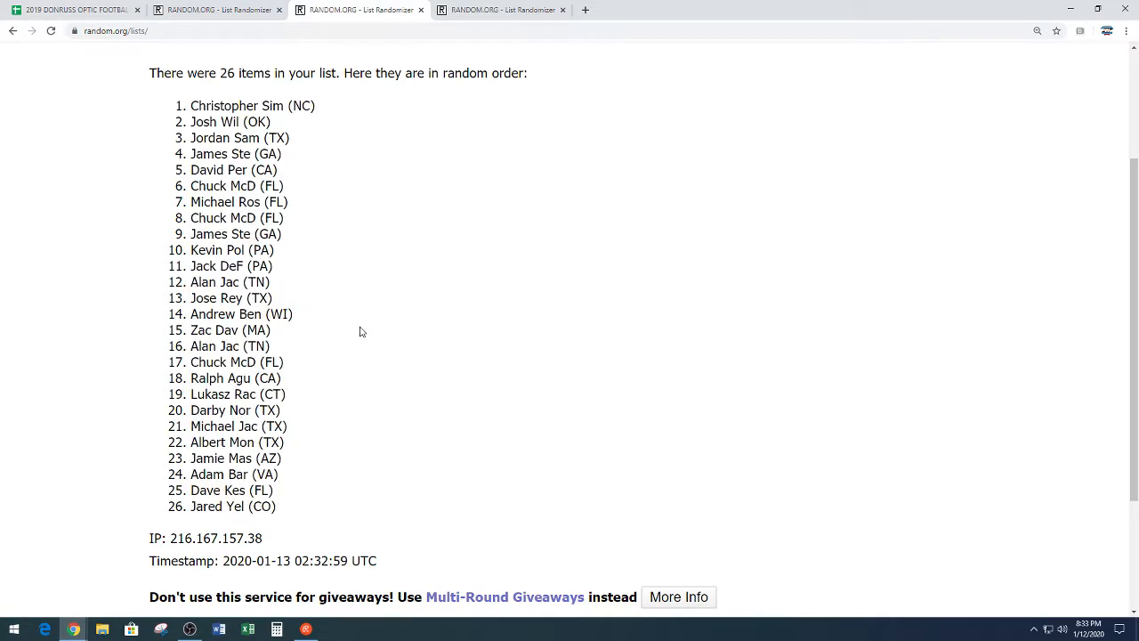
pyautogui.scroll(-3)
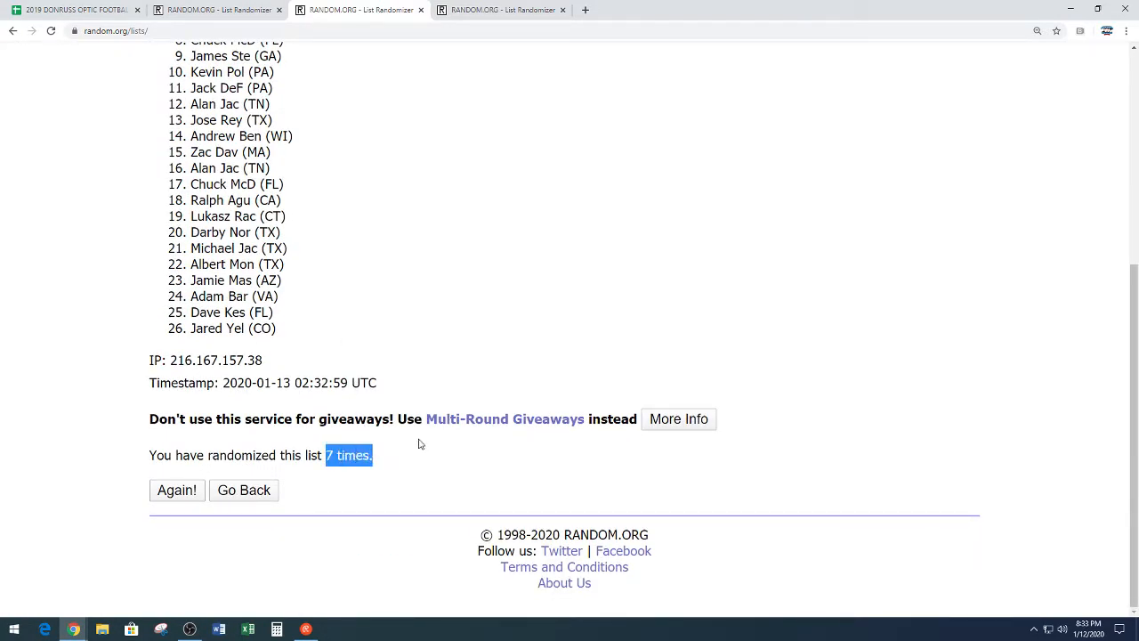
pyautogui.scroll(3)
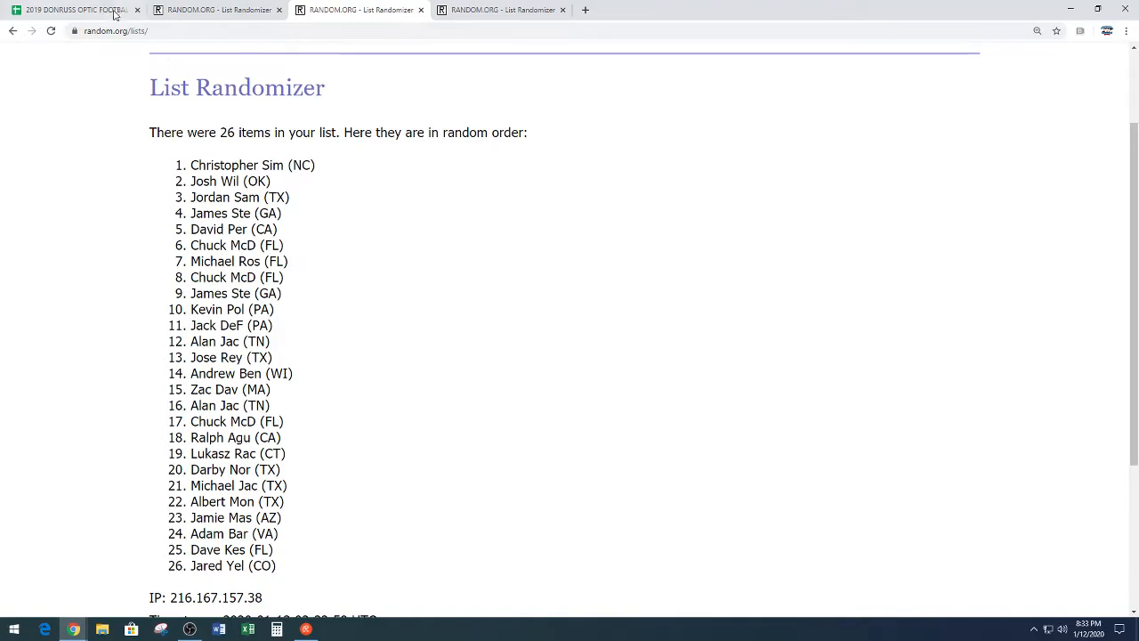
# - Paste the shuffled names into A1:A13 and F1:F13, then copy the 26 TEAMS cells
pyautogui.click(71, 11)
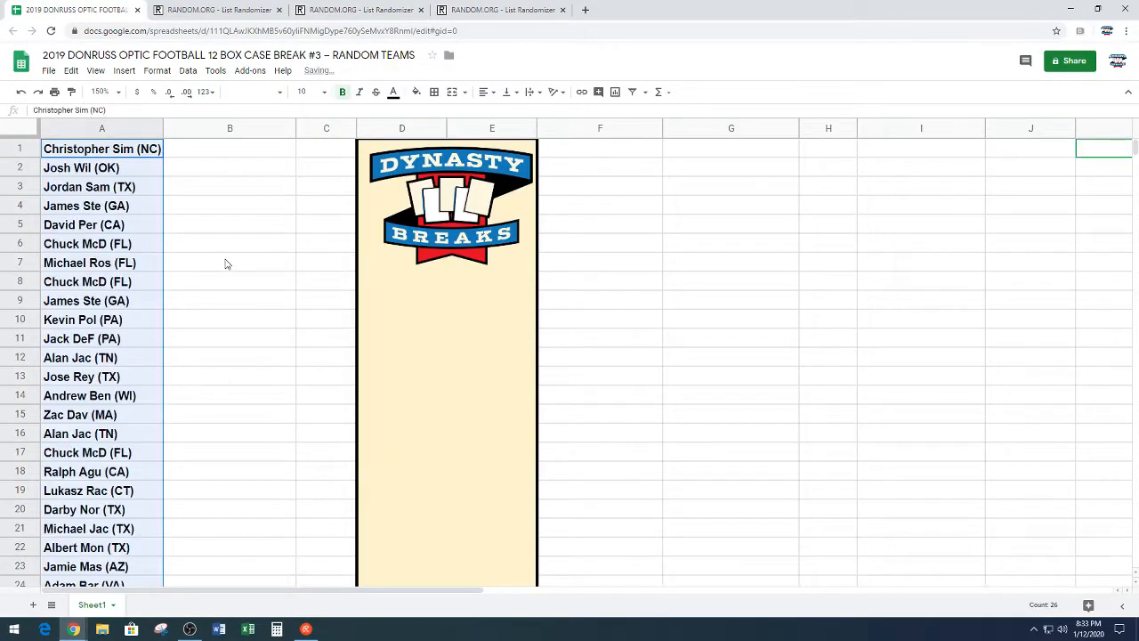
pyautogui.scroll(-3)
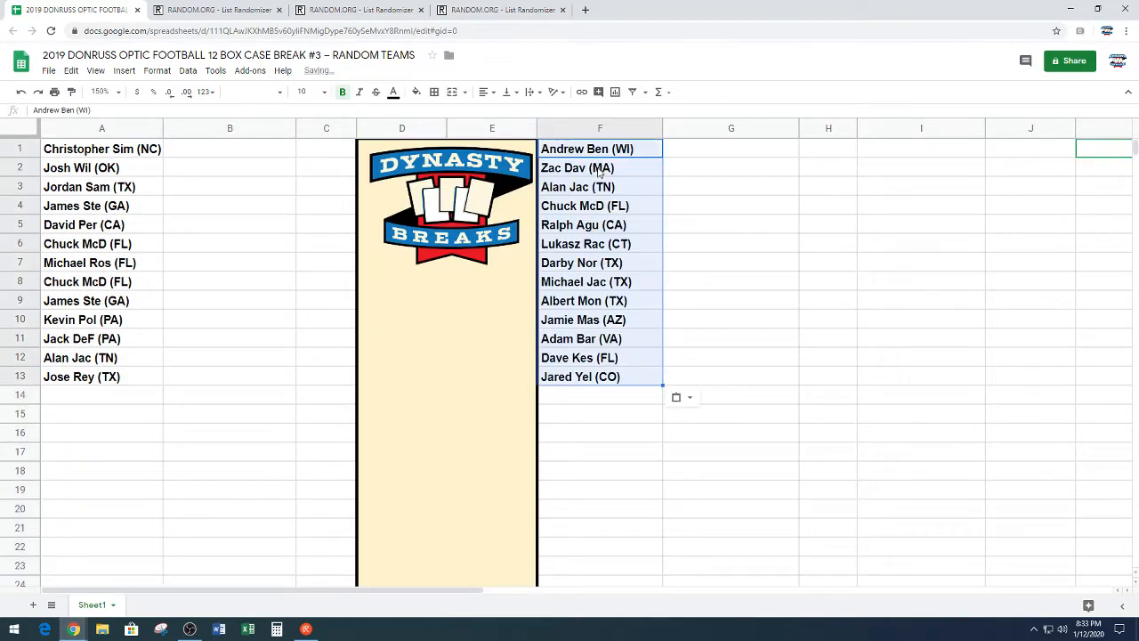
pyautogui.moveTo(915, 287)
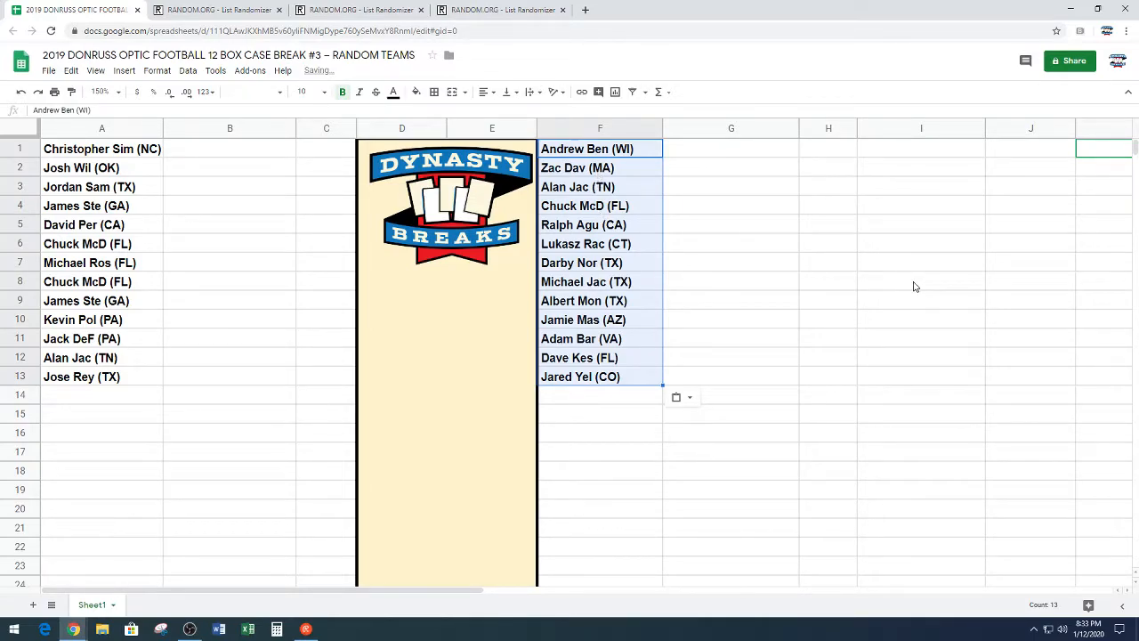
pyautogui.click(922, 281)
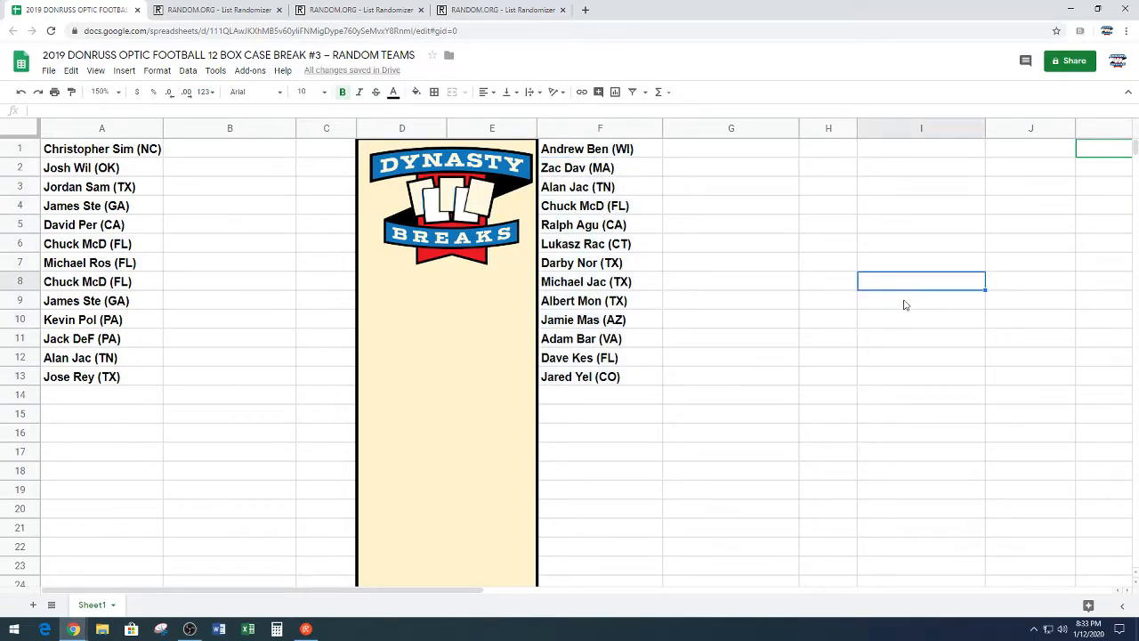
pyautogui.scroll(-3)
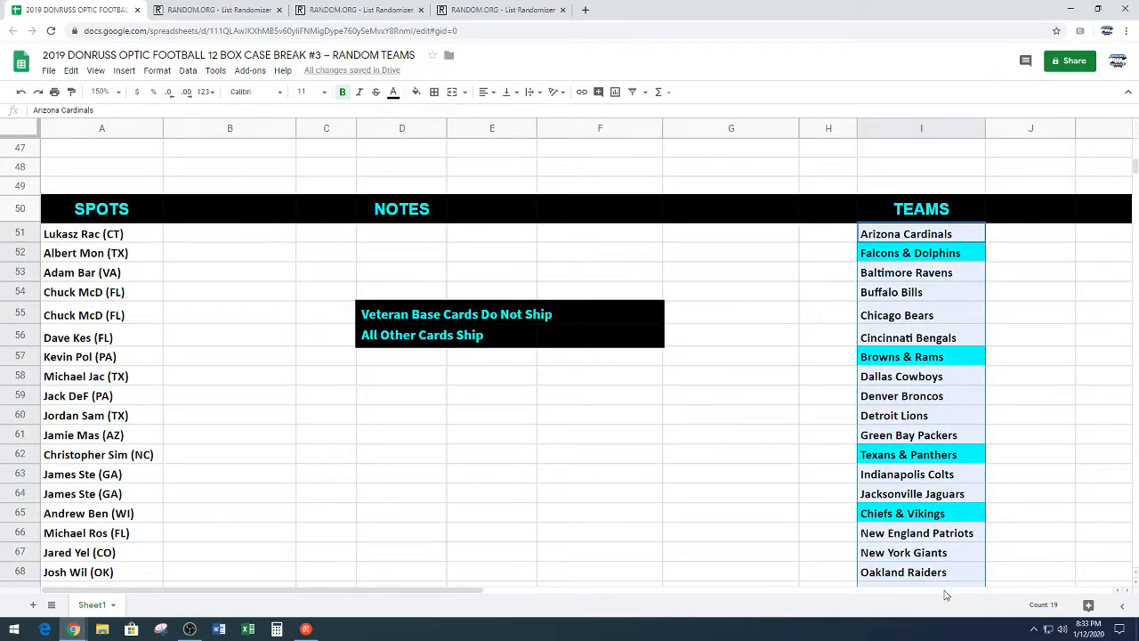
pyautogui.scroll(-3)
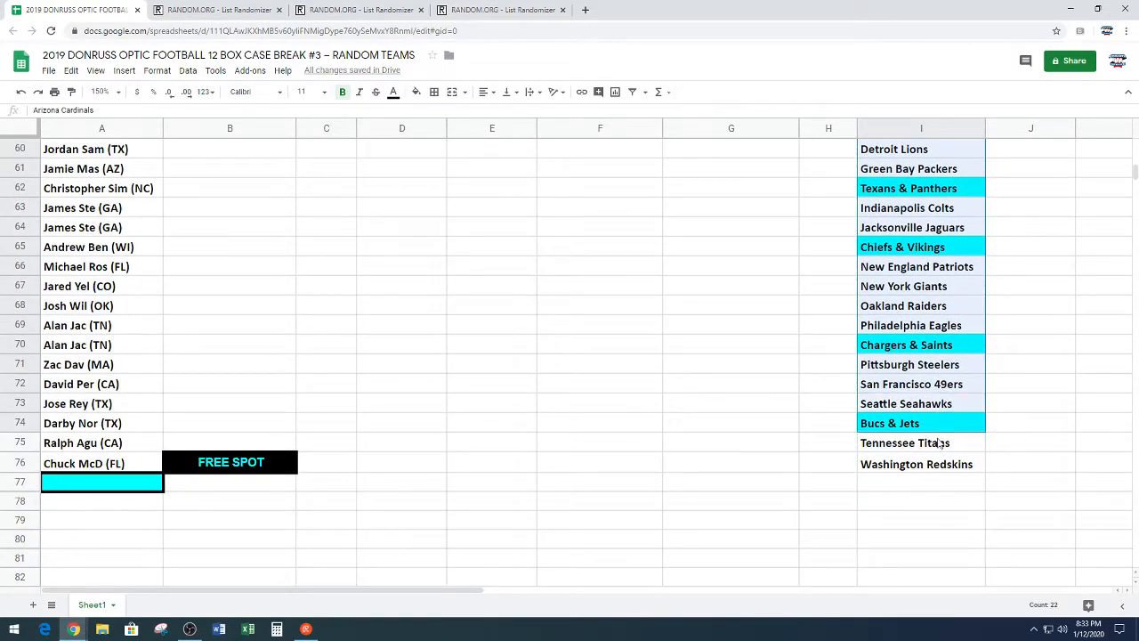
pyautogui.scroll(3)
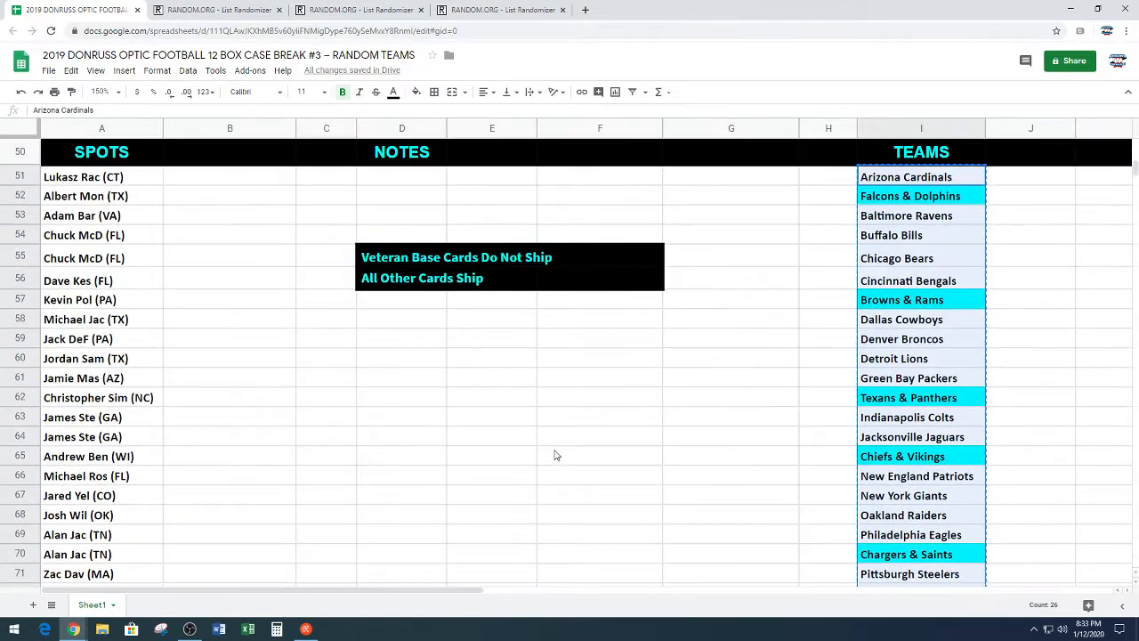
# - Paste the 26 NFL teams into the randomizer and shuffle until 7 randomizations are reported
pyautogui.click(218, 10)
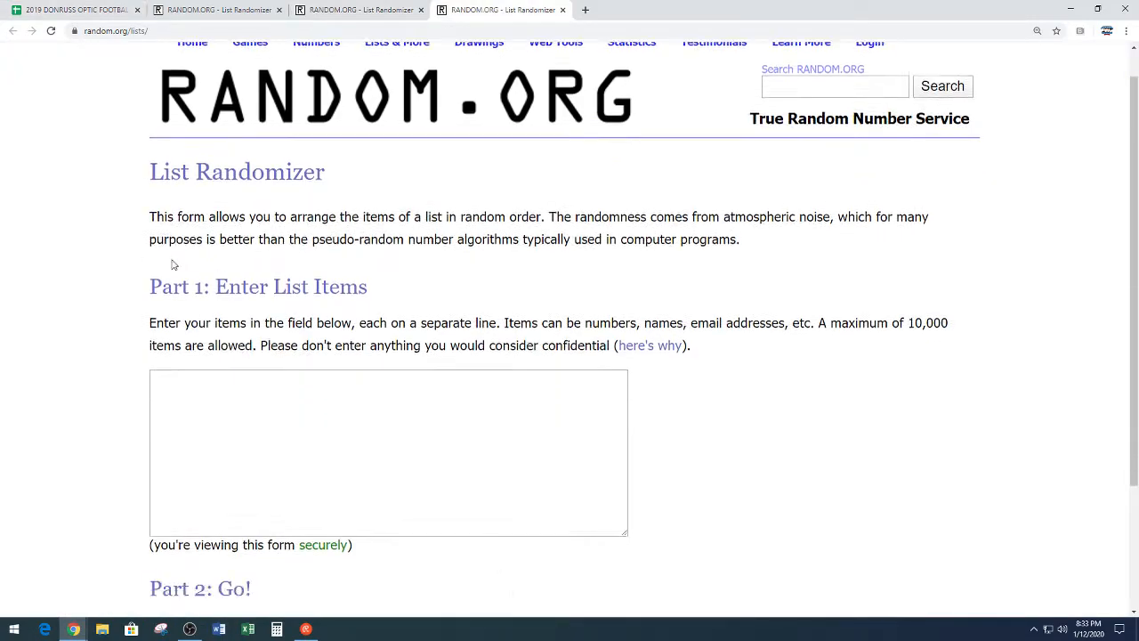
pyautogui.scroll(-3)
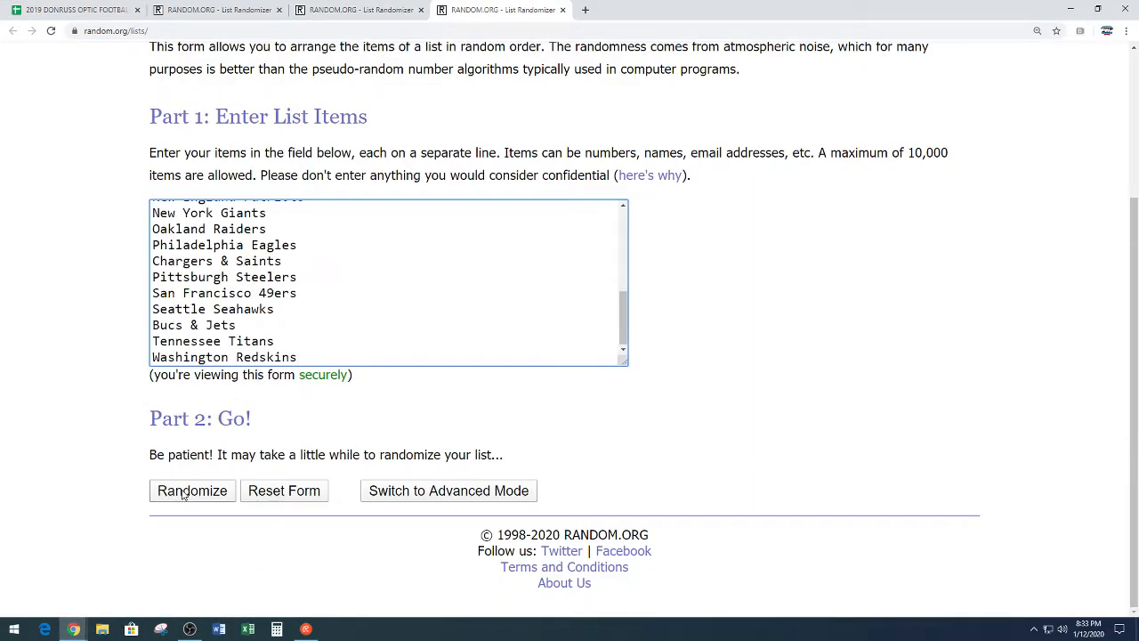
pyautogui.click(192, 492)
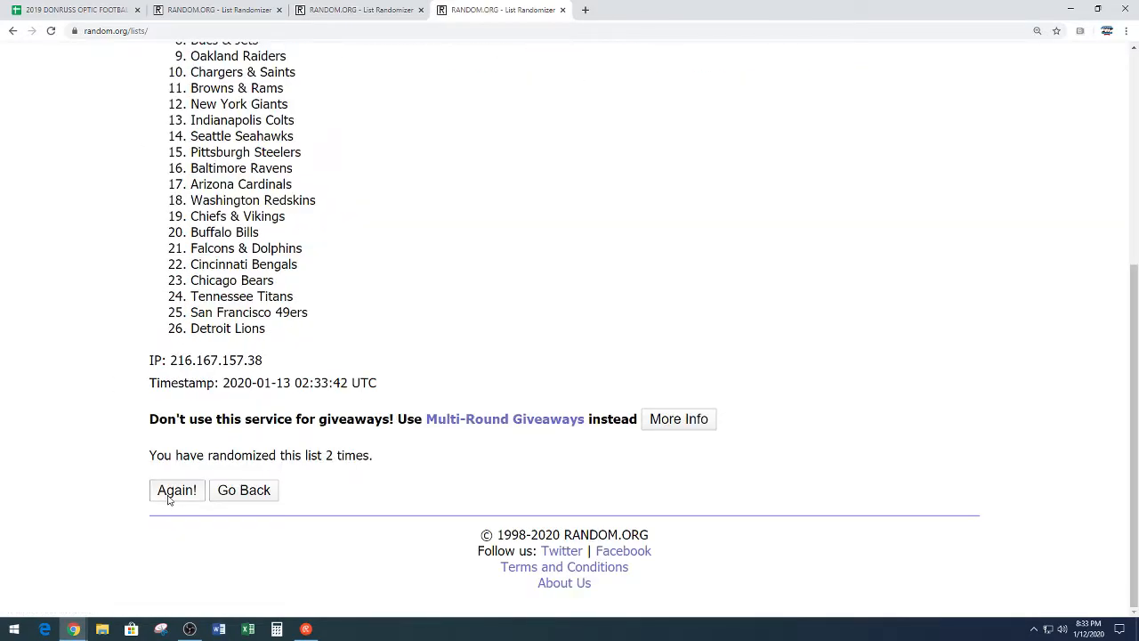
pyautogui.click(177, 489)
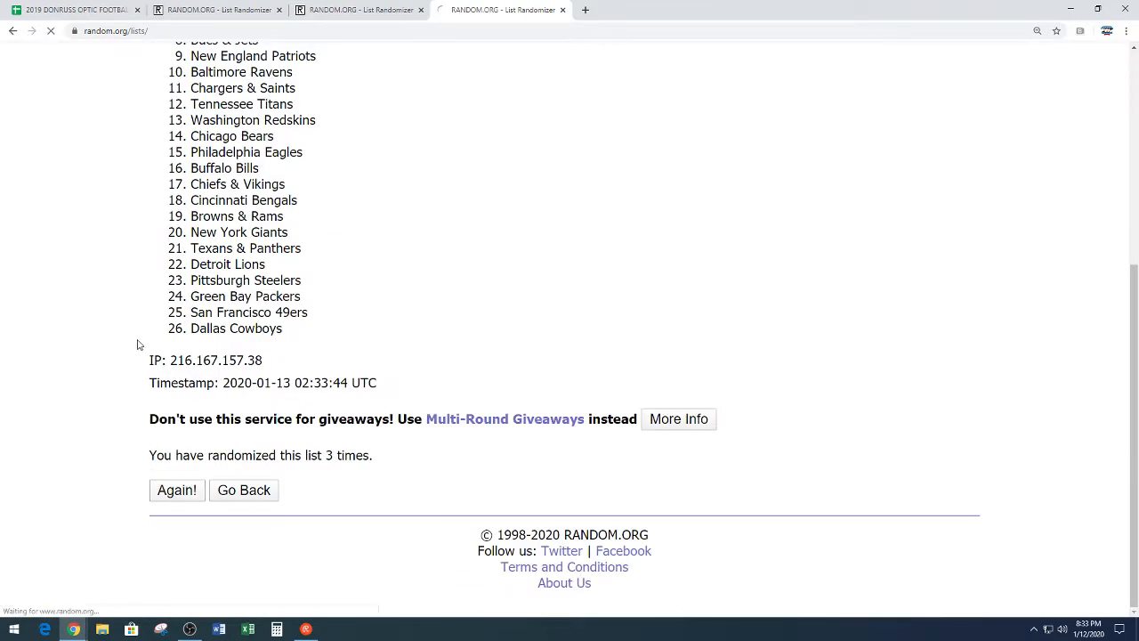
pyautogui.click(176, 490)
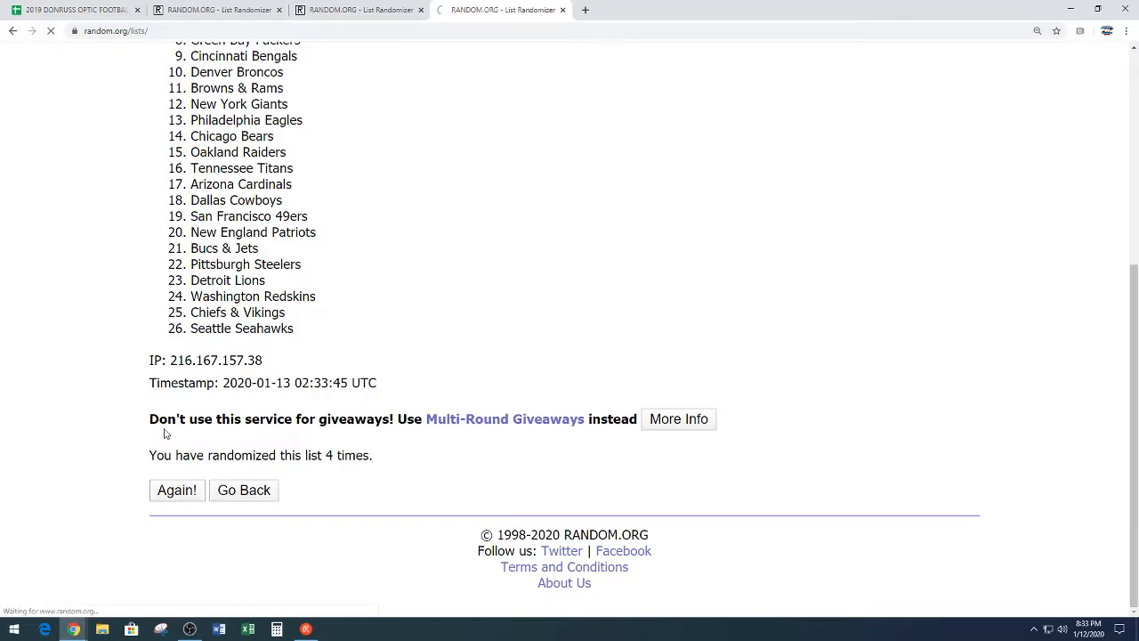
pyautogui.click(176, 490)
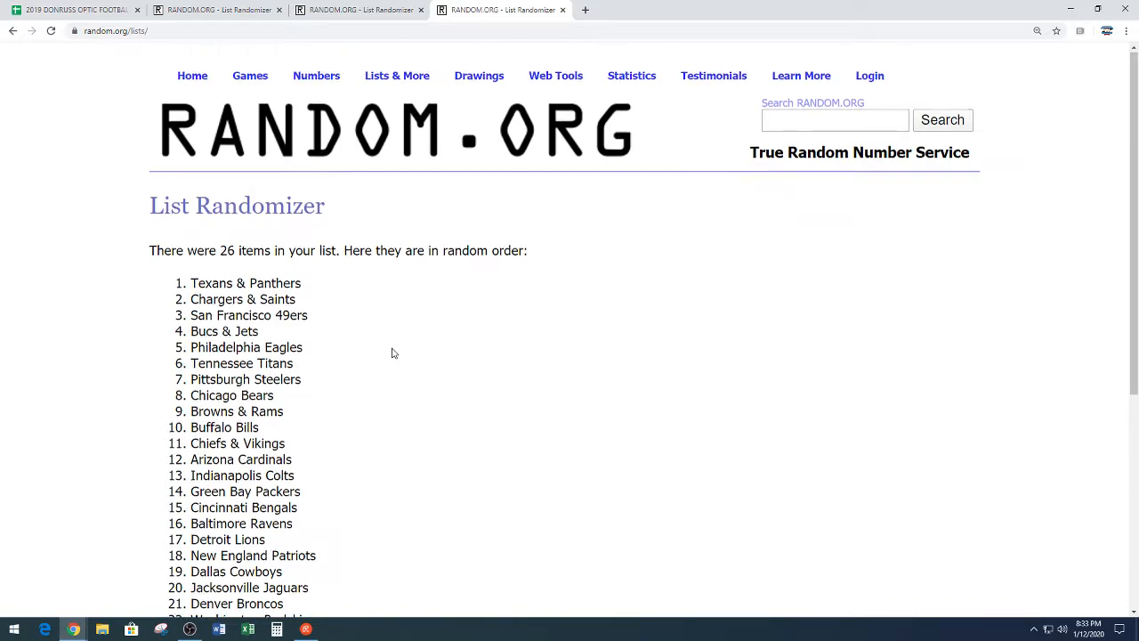
# - Select and copy the resulting 26-team random order
pyautogui.scroll(-3)
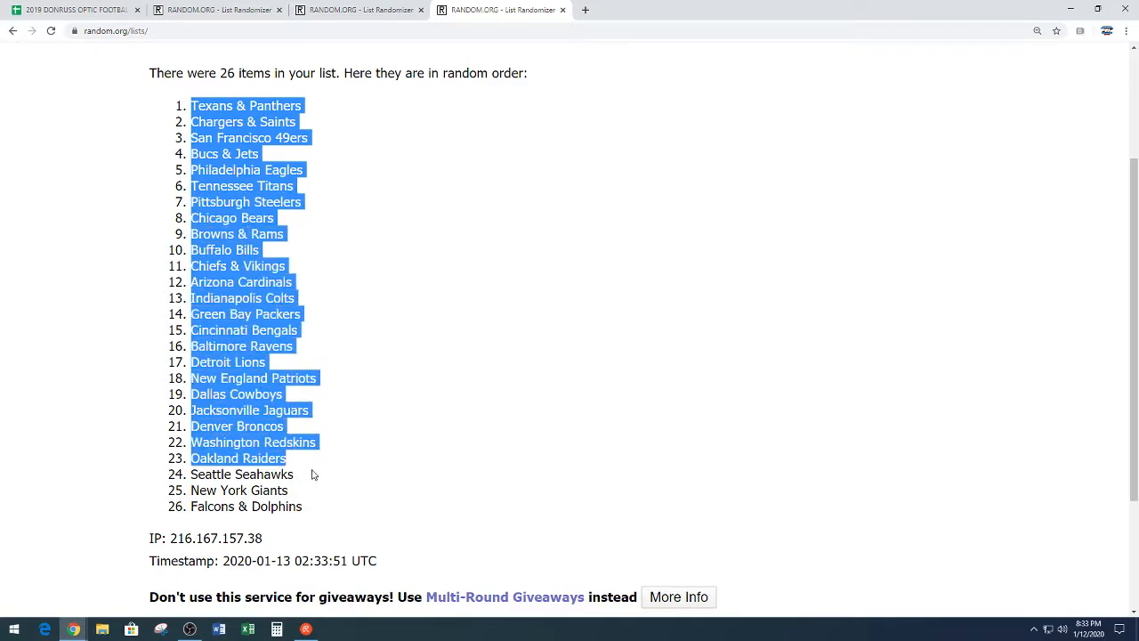
pyautogui.moveTo(311, 473); pyautogui.dragTo(301, 506)
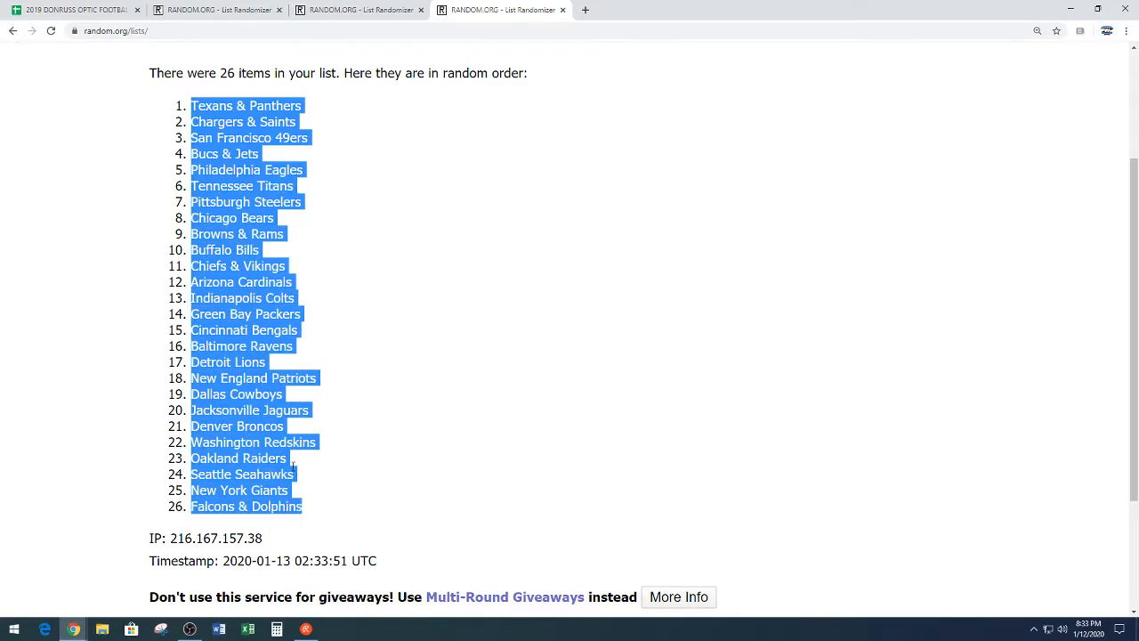
pyautogui.scroll(-3)
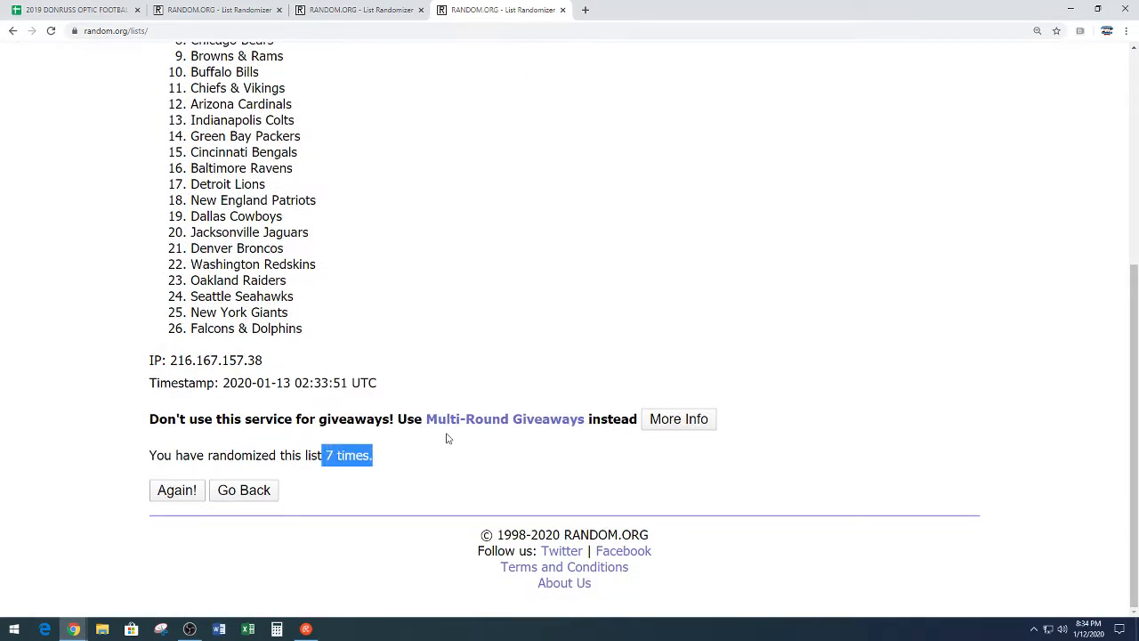
pyautogui.scroll(3)
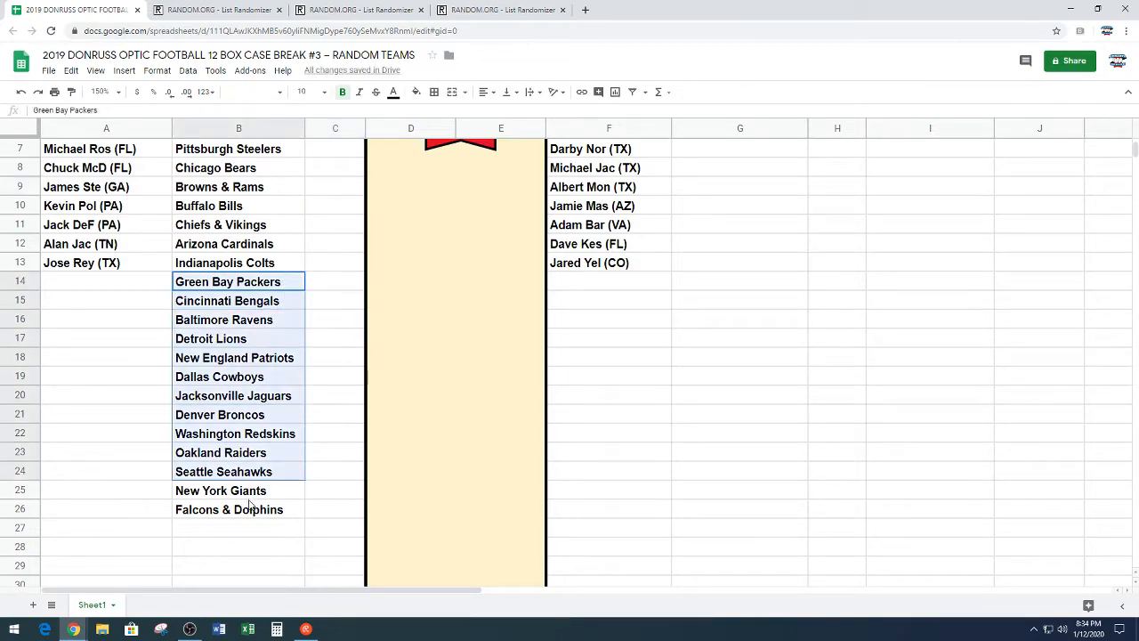
# - Paste the teams into B1:B13 and G1:G13 beside the names and enlarge the zoom
pyautogui.scroll(3)
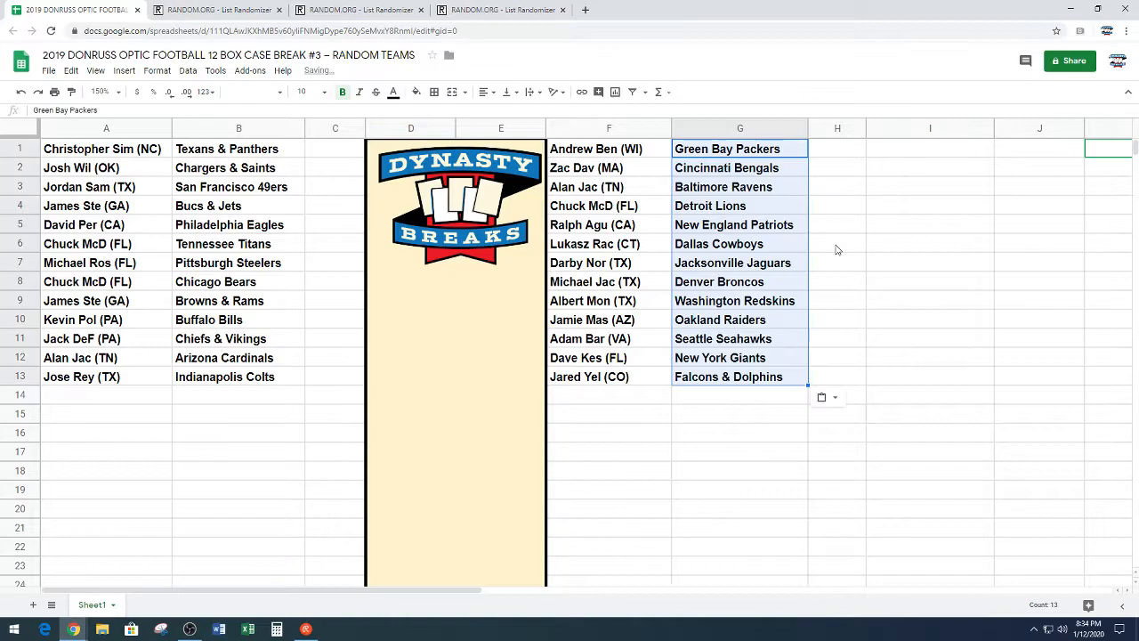
pyautogui.click(1040, 264)
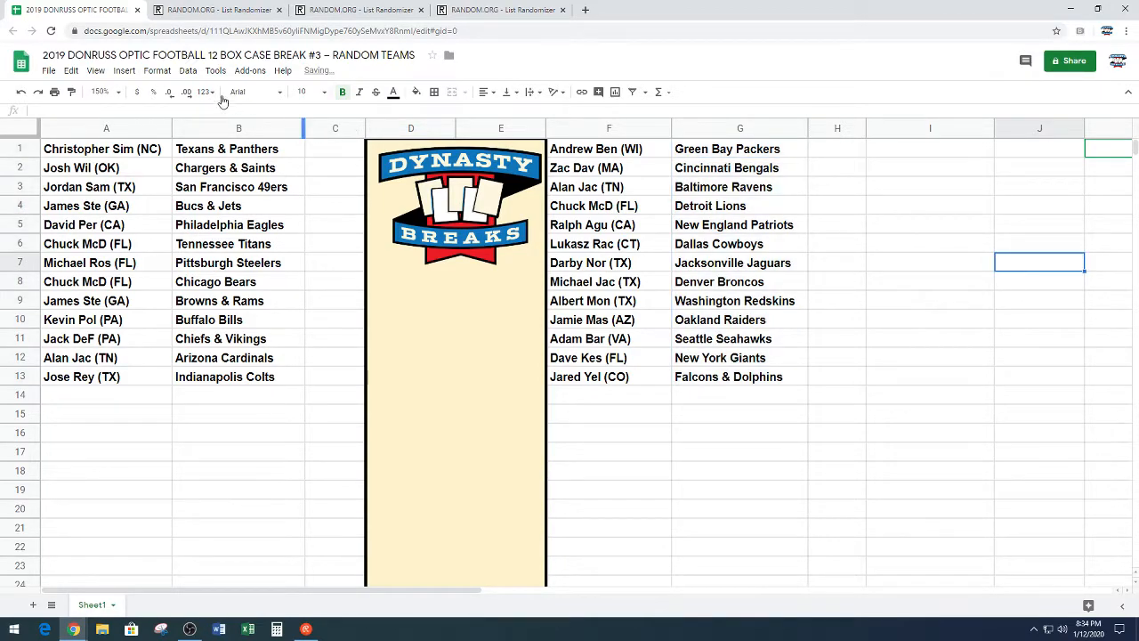
pyautogui.click(100, 93)
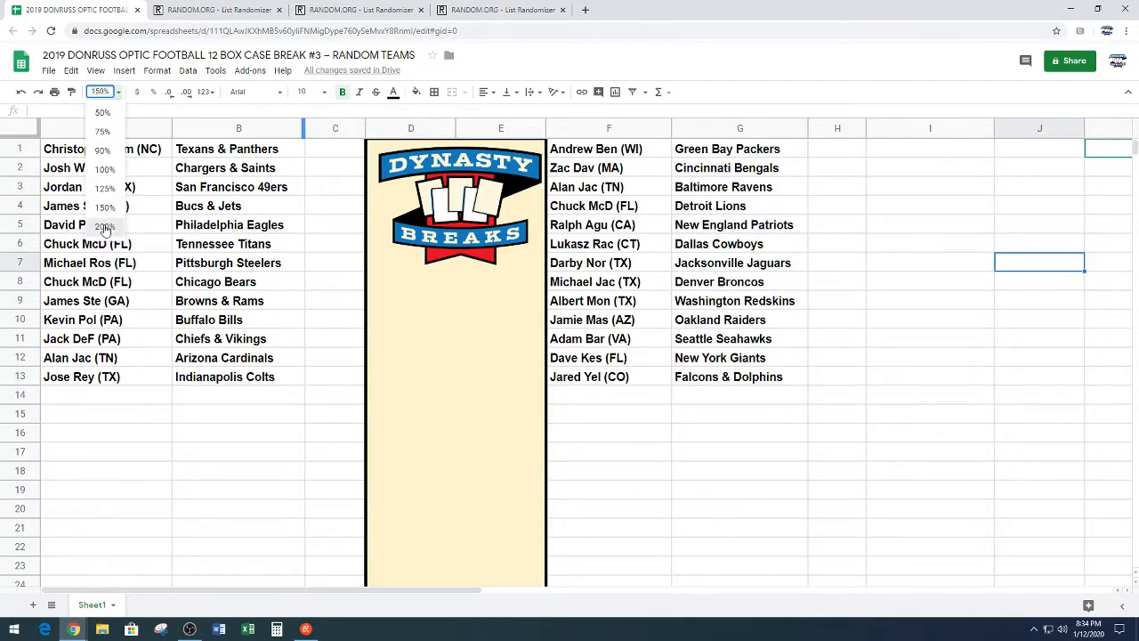
pyautogui.click(105, 225)
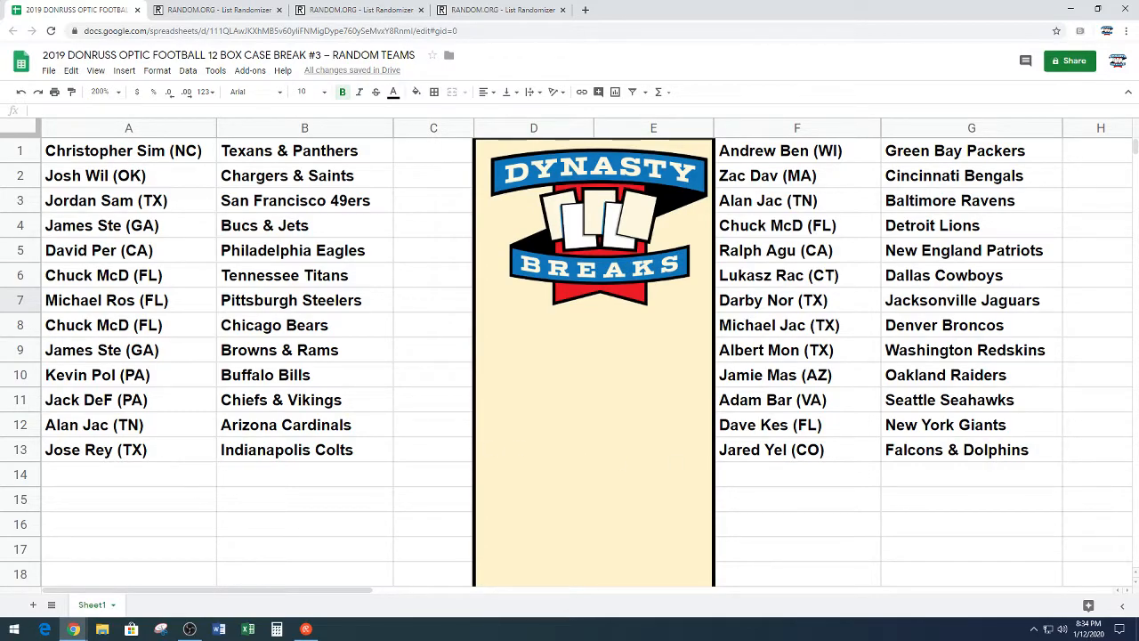